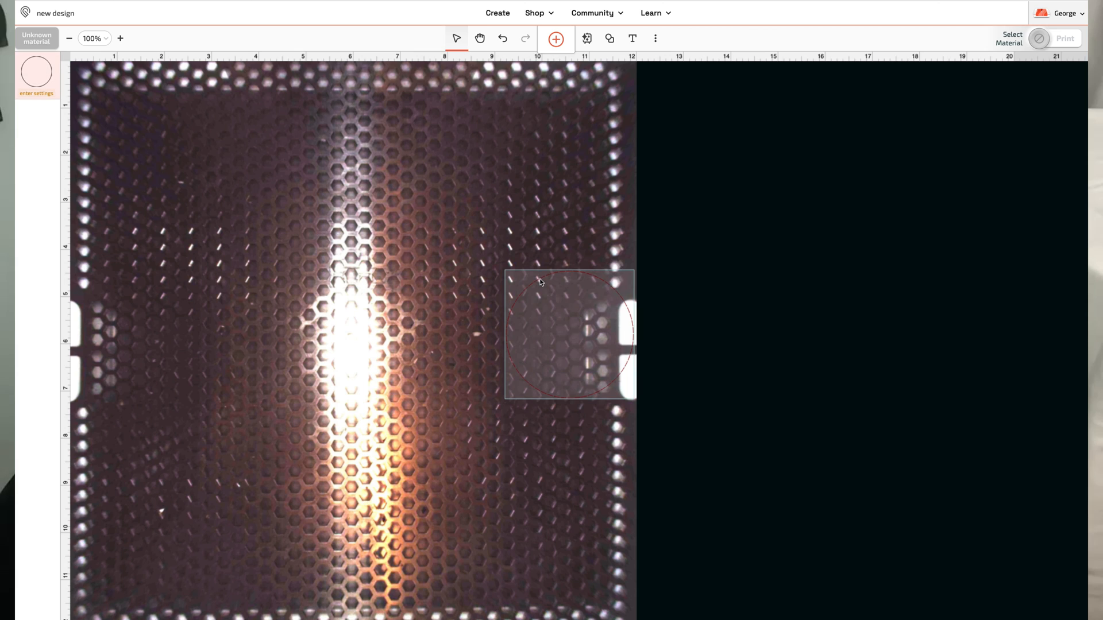
Add a placeholder text object to the Glowforge design before switching to Silhouette Studio
left_click(632, 38)
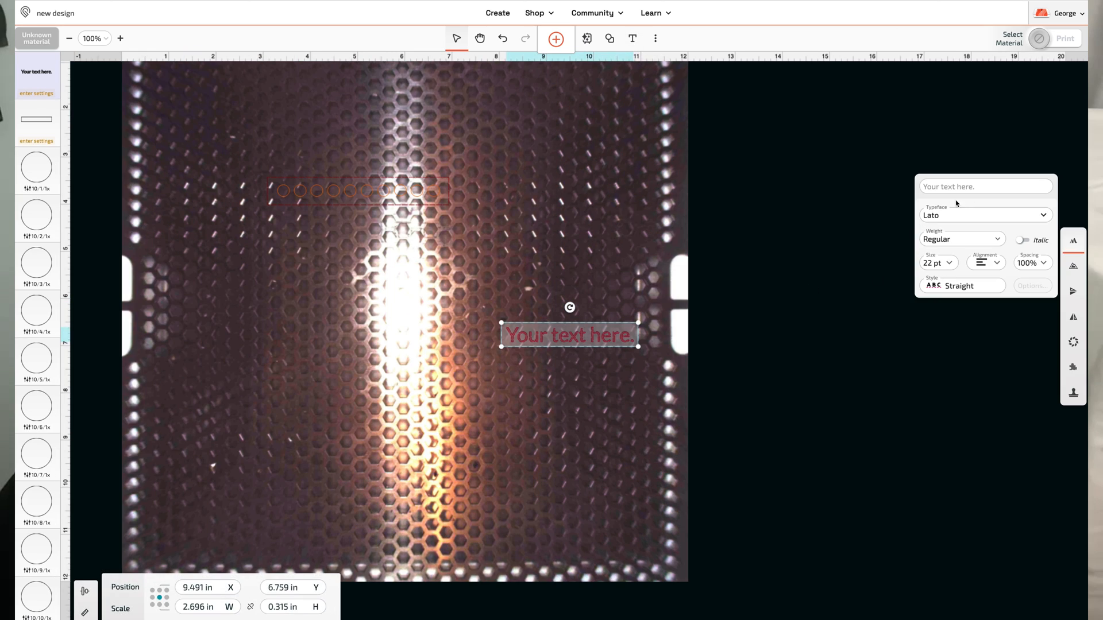
left_click(985, 187)
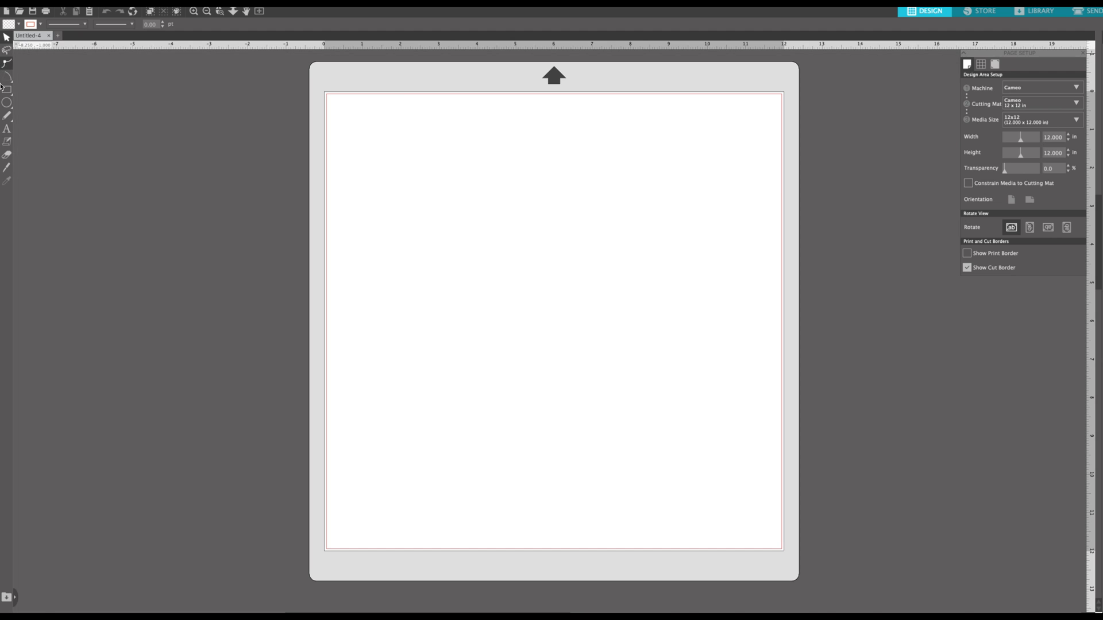
Draw a small circle, nudge-duplicate it to ten copies and align them in one horizontal row
left_click(7, 103)
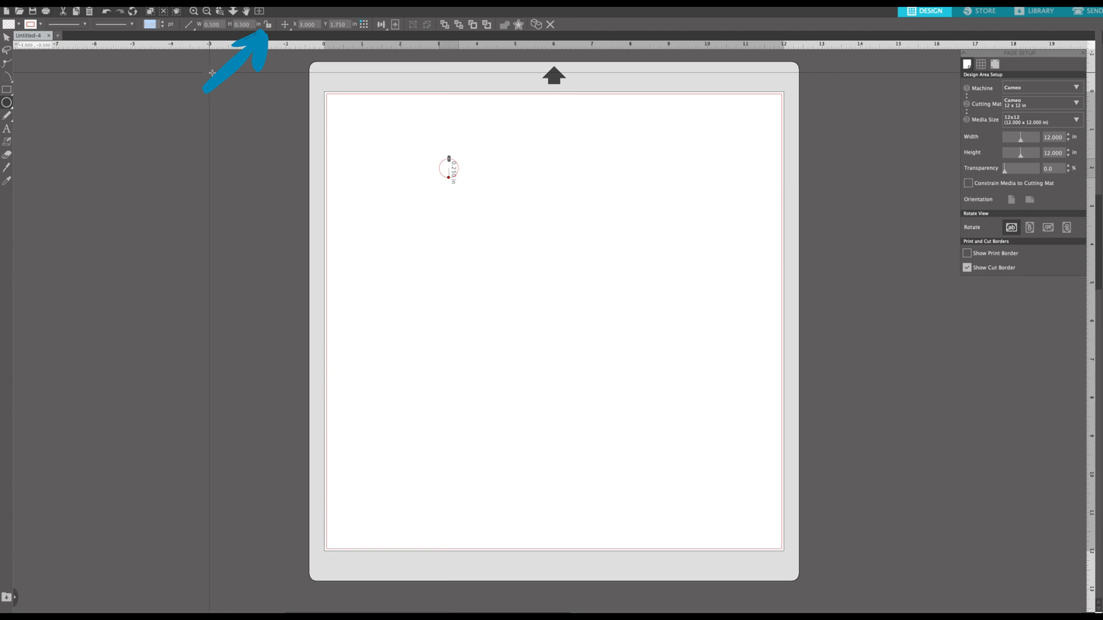
left_click(279, 24)
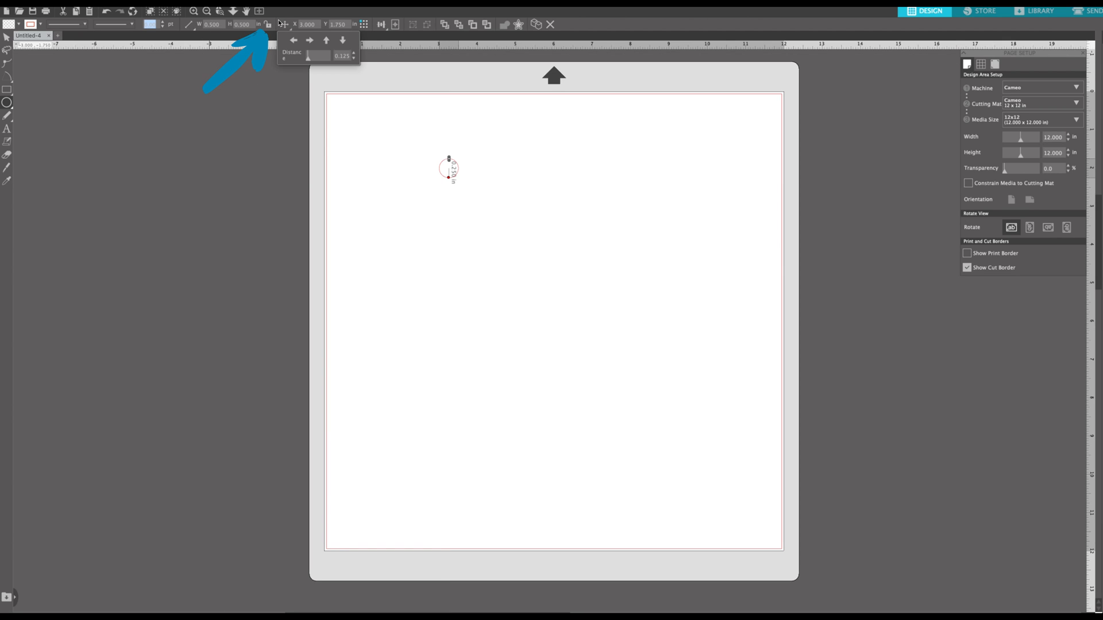
left_click(270, 24)
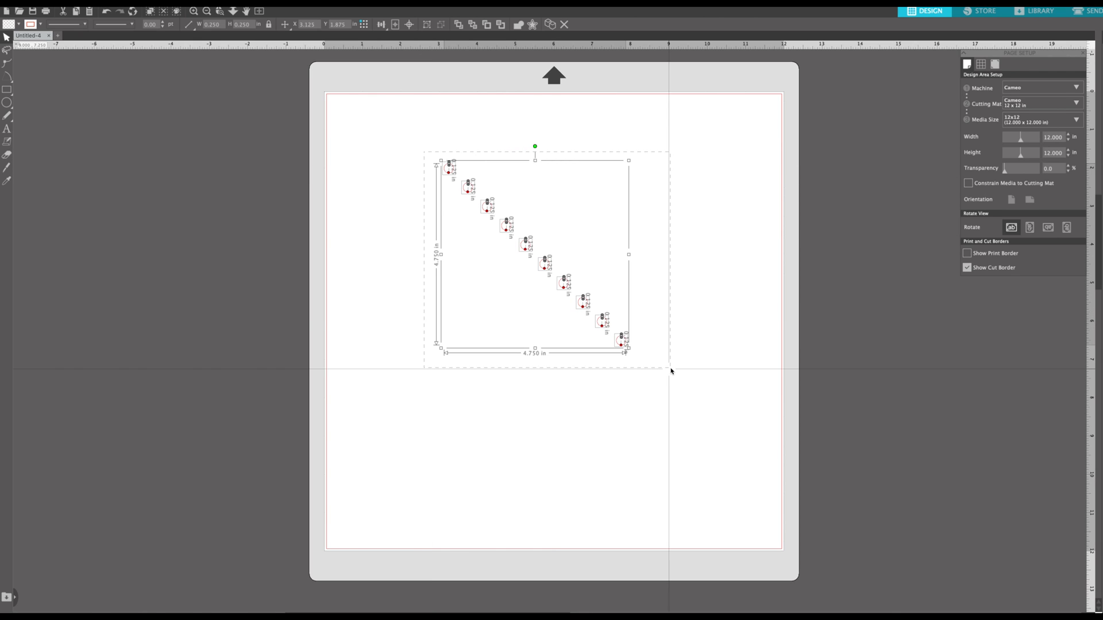
left_click(380, 24)
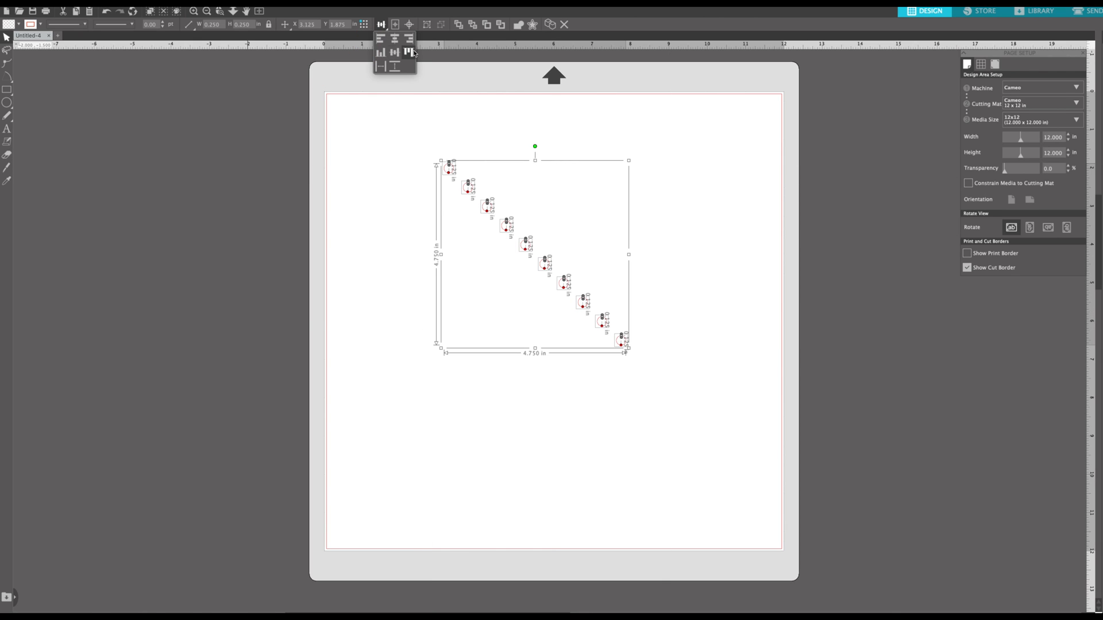
left_click(408, 53)
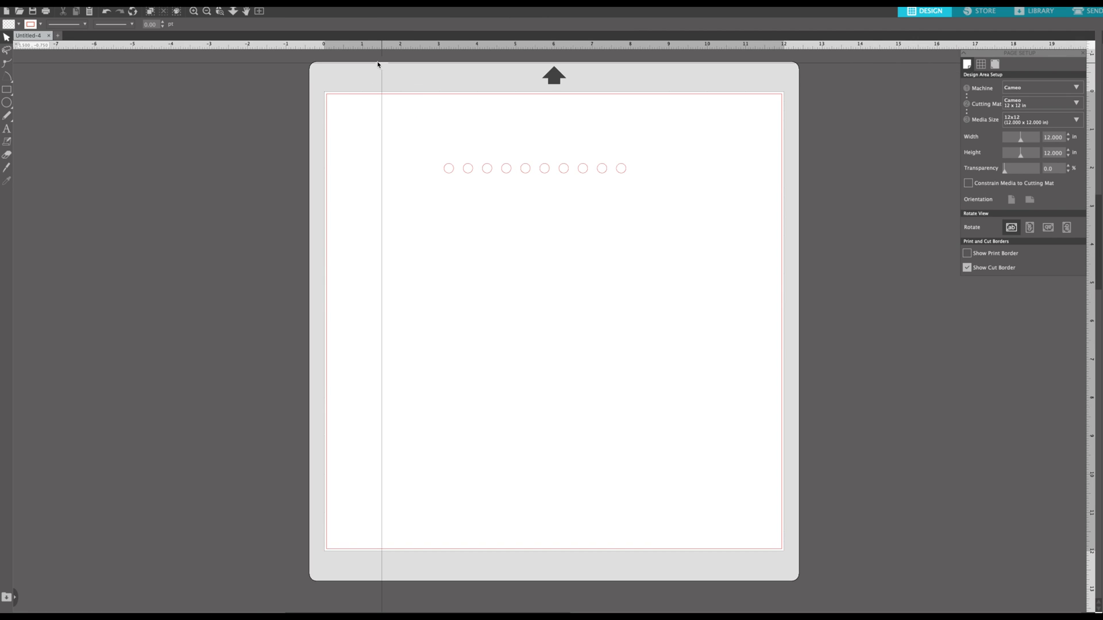
Give several circles in the row different outline colours from the Line Color palette
left_click(450, 167)
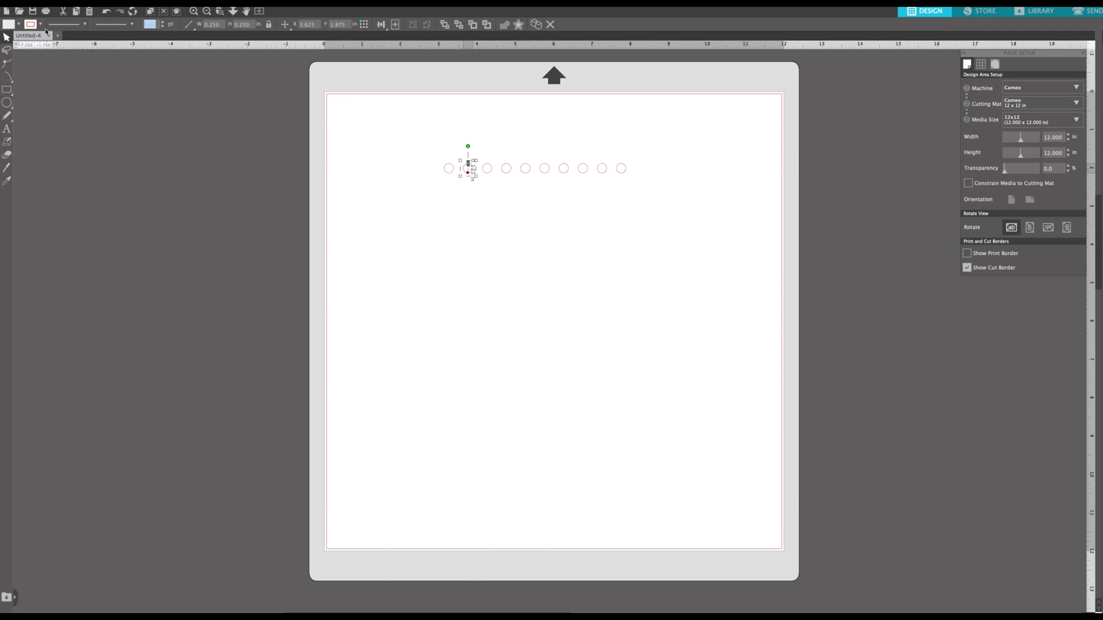
left_click(30, 24)
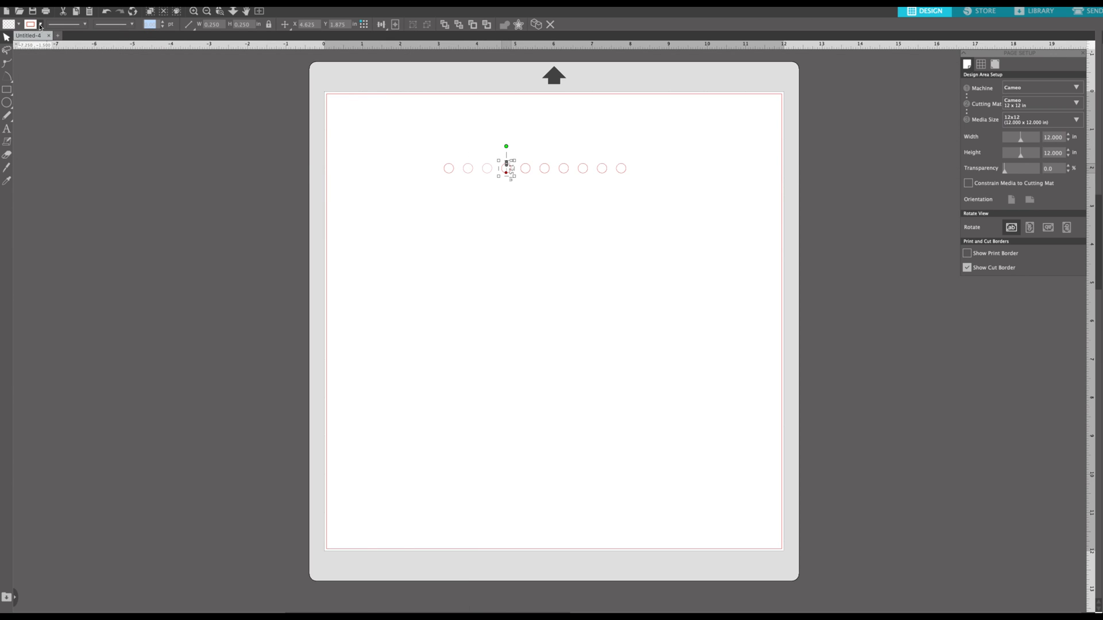
left_click(32, 23)
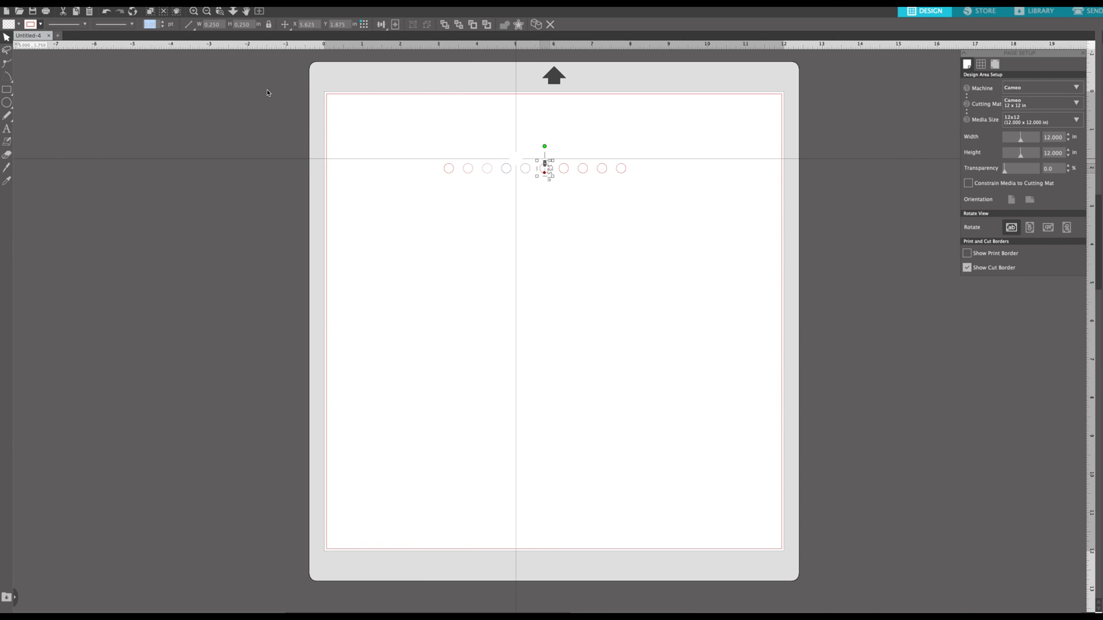
left_click(32, 23)
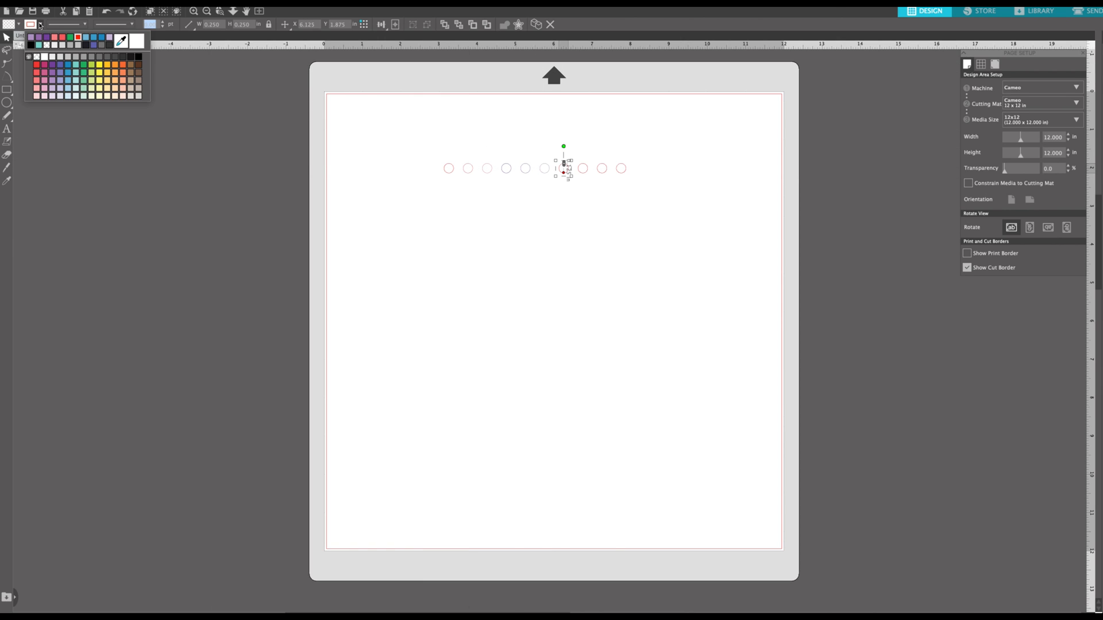
left_click_drag(564, 168, 604, 168)
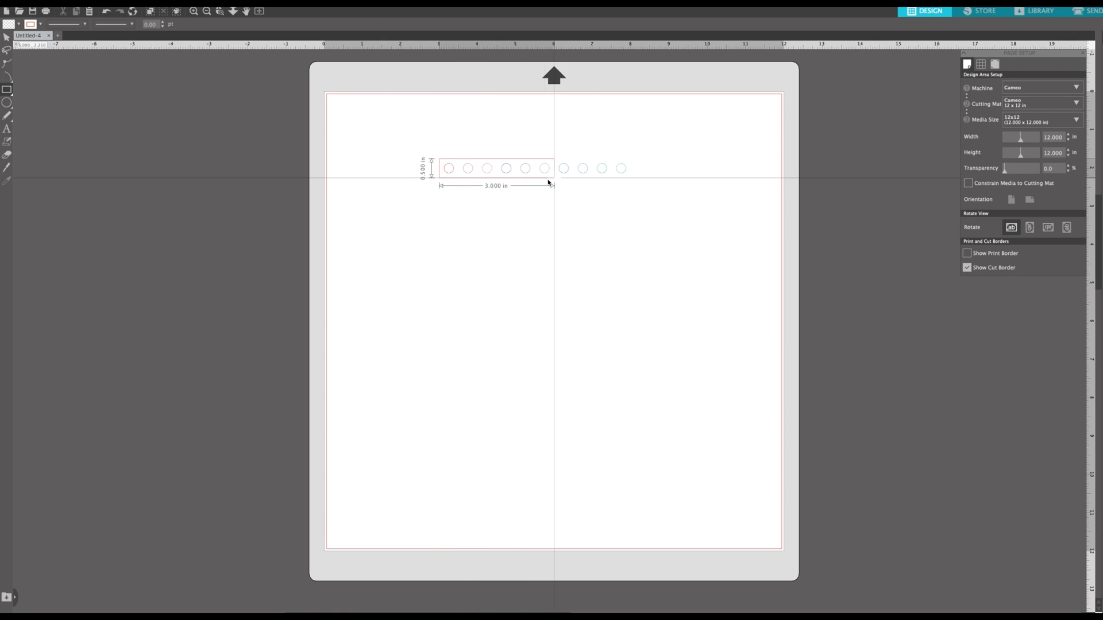
Frame the circle row with a thin rectangle and start the 'Lath Strips' title above it
left_click_drag(553, 168, 639, 184)
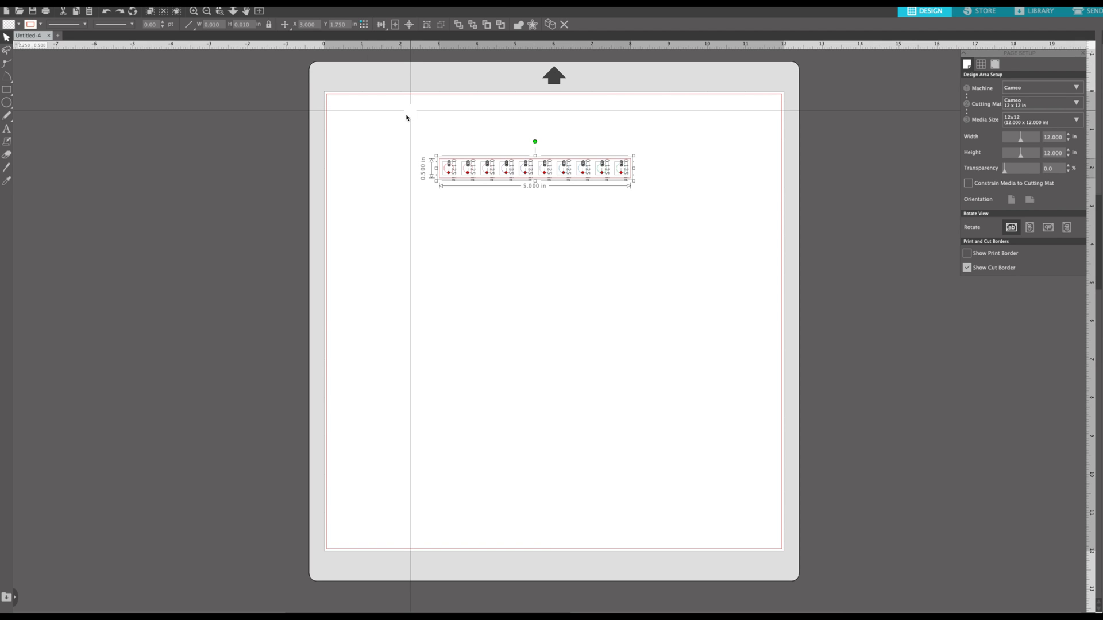
type("Lath Strips")
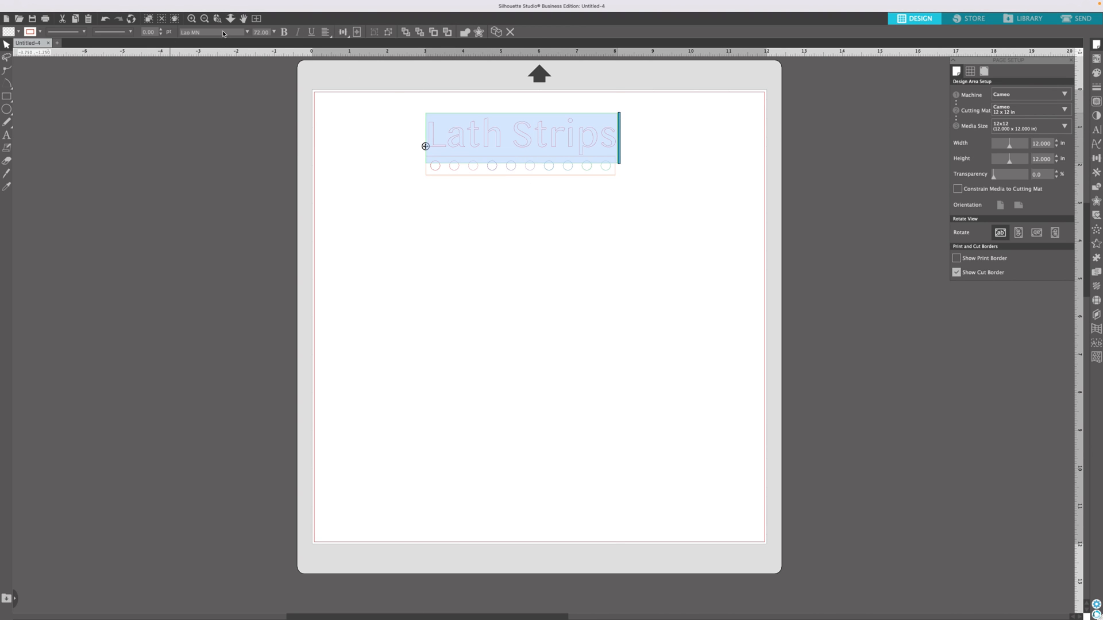
Set the 'Lath Strips' title in Arial, shrink it and move it above the circles
left_click(246, 32)
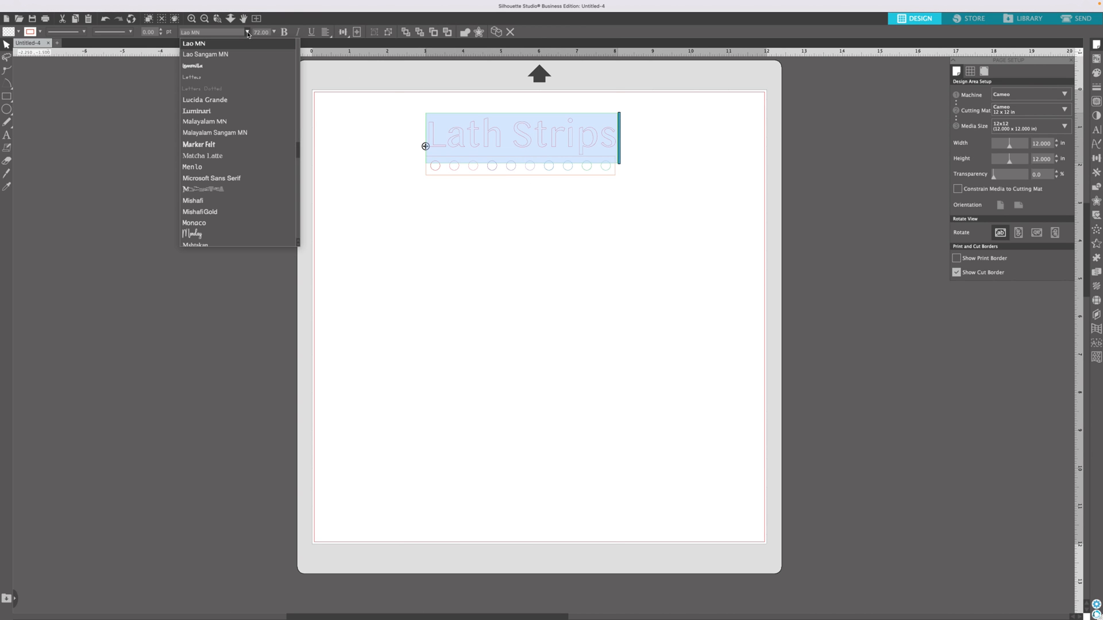
left_click(205, 99)
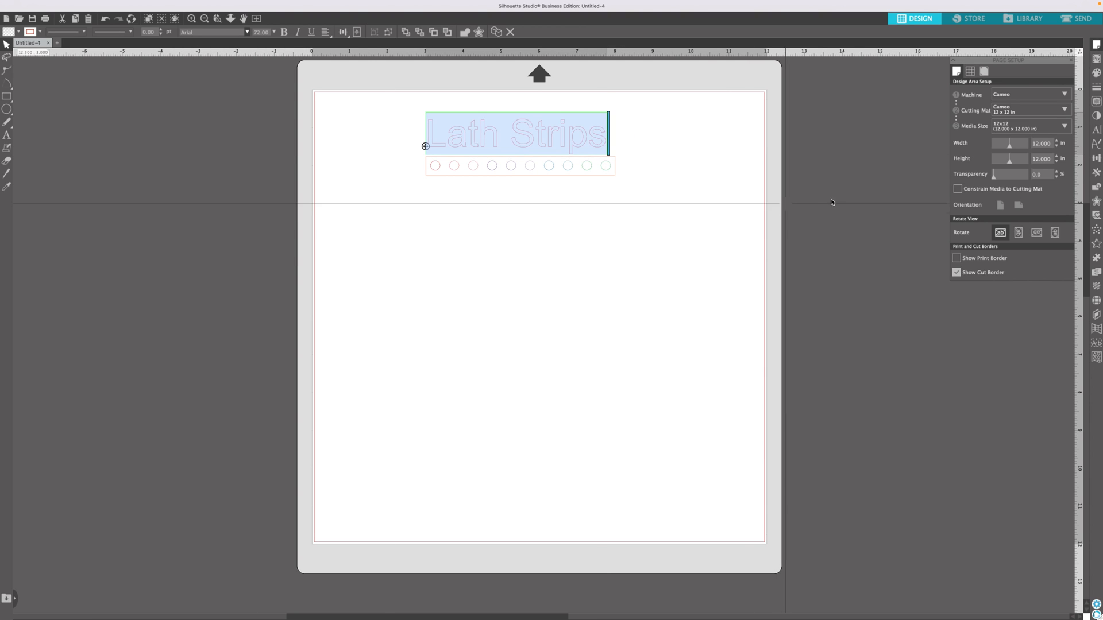
mouse_move(1098, 135)
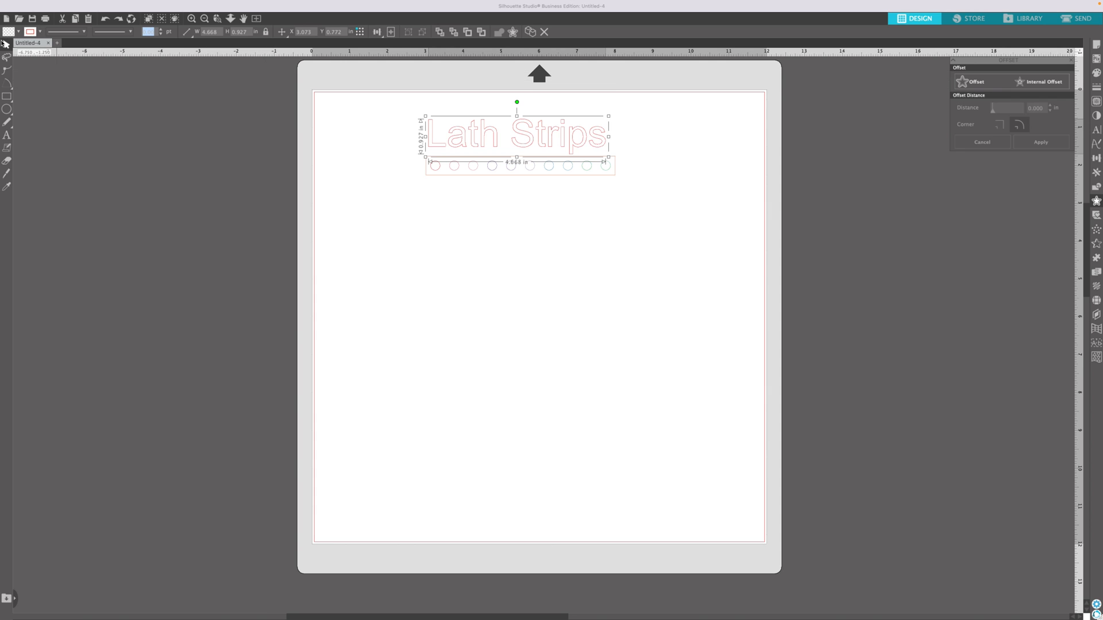
left_click(31, 32)
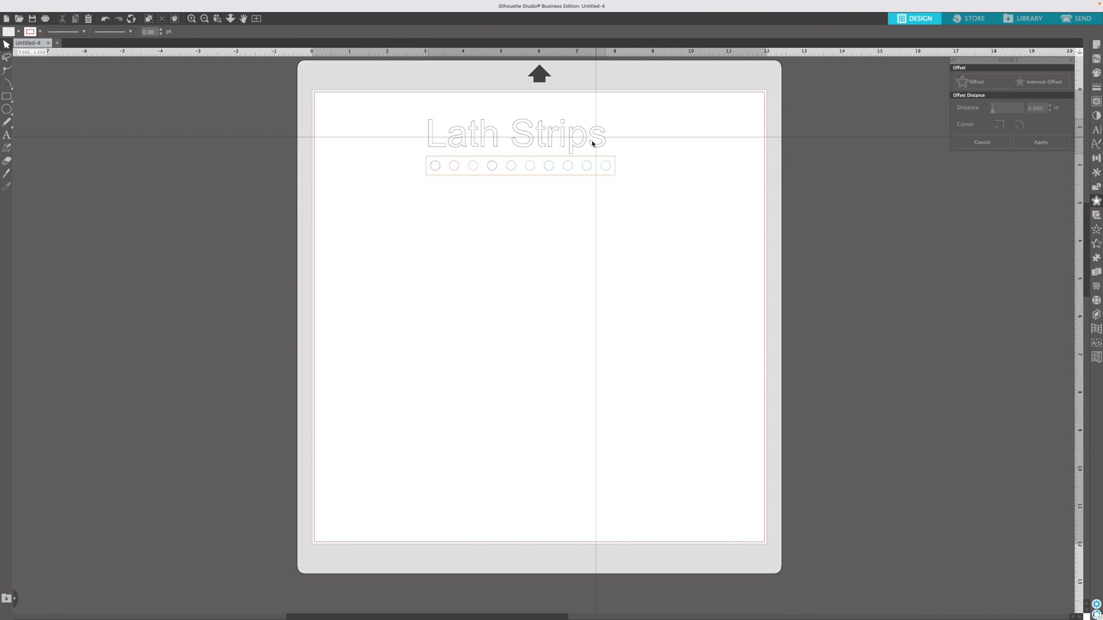
left_click(514, 133)
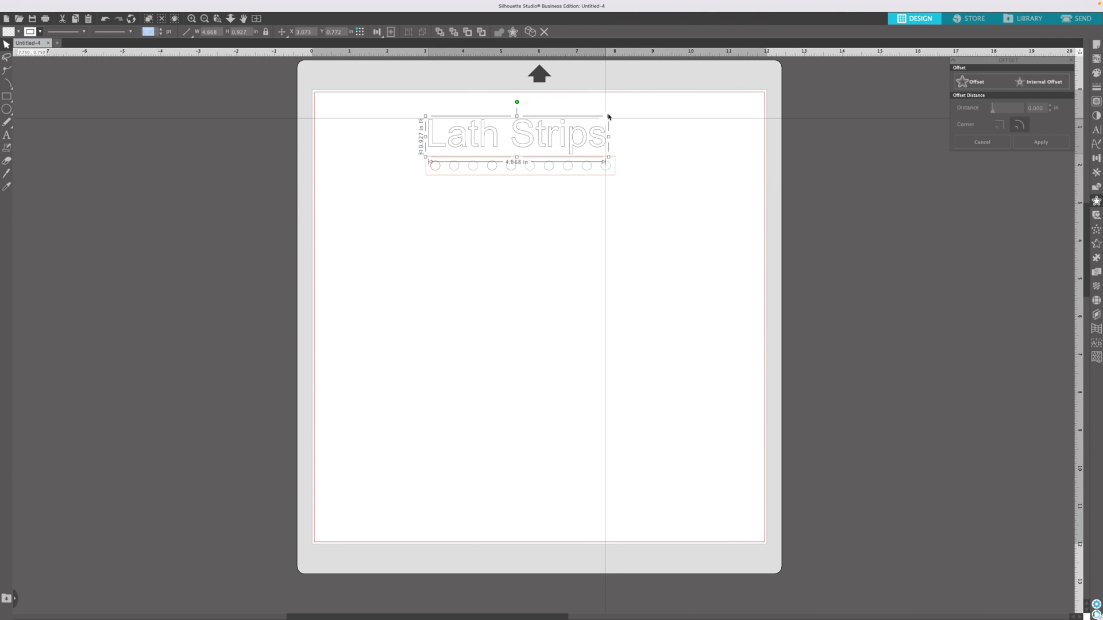
left_click_drag(609, 116, 496, 136)
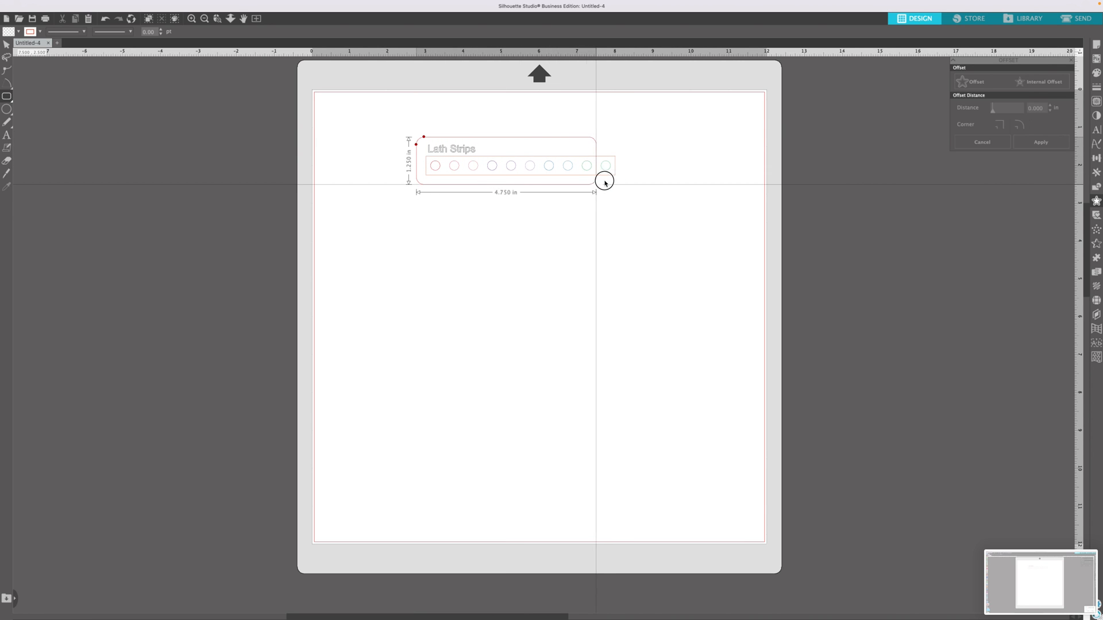
Draw a rounded rectangle enclosing the title and the circle row
left_click_drag(604, 180, 625, 181)
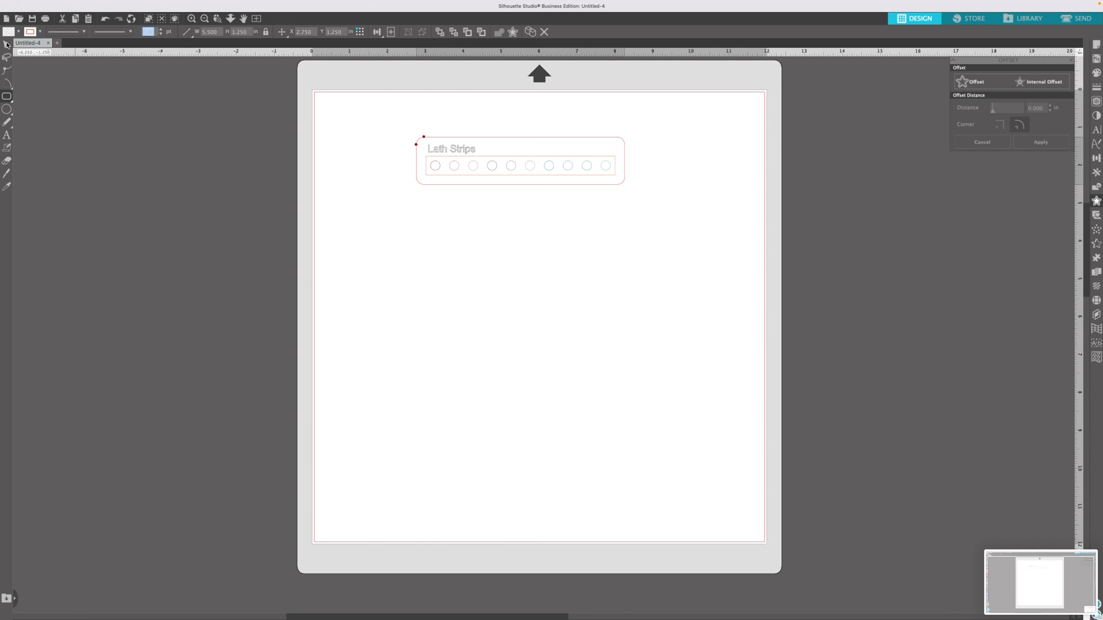
mouse_move(537, 158)
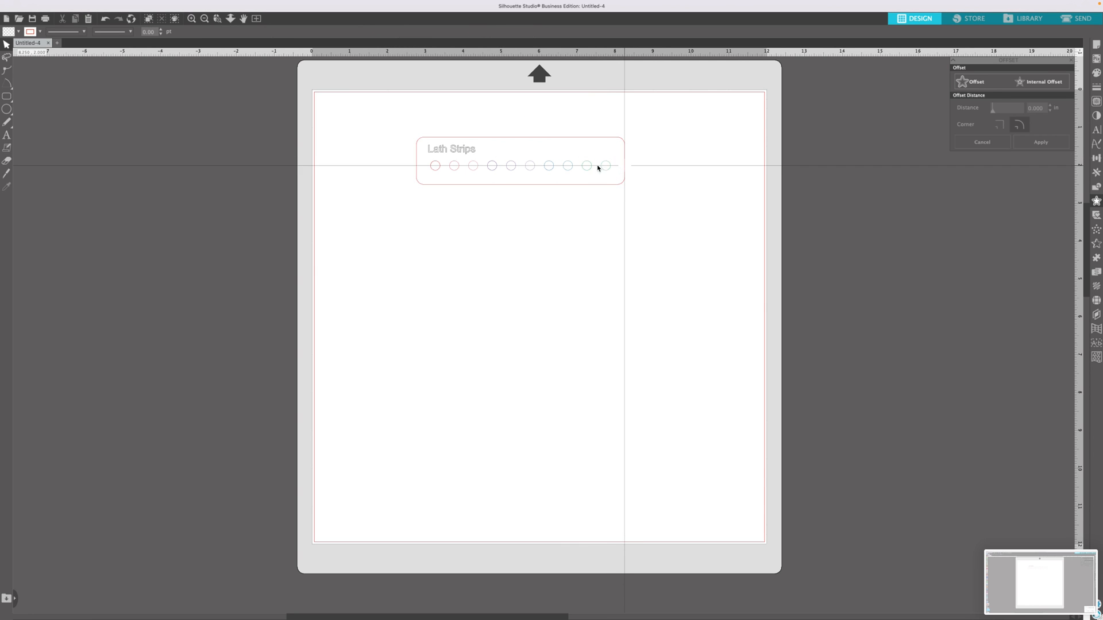
Add the script word 'Speed' at the box's left end and shrink it to a small label
left_click(519, 161)
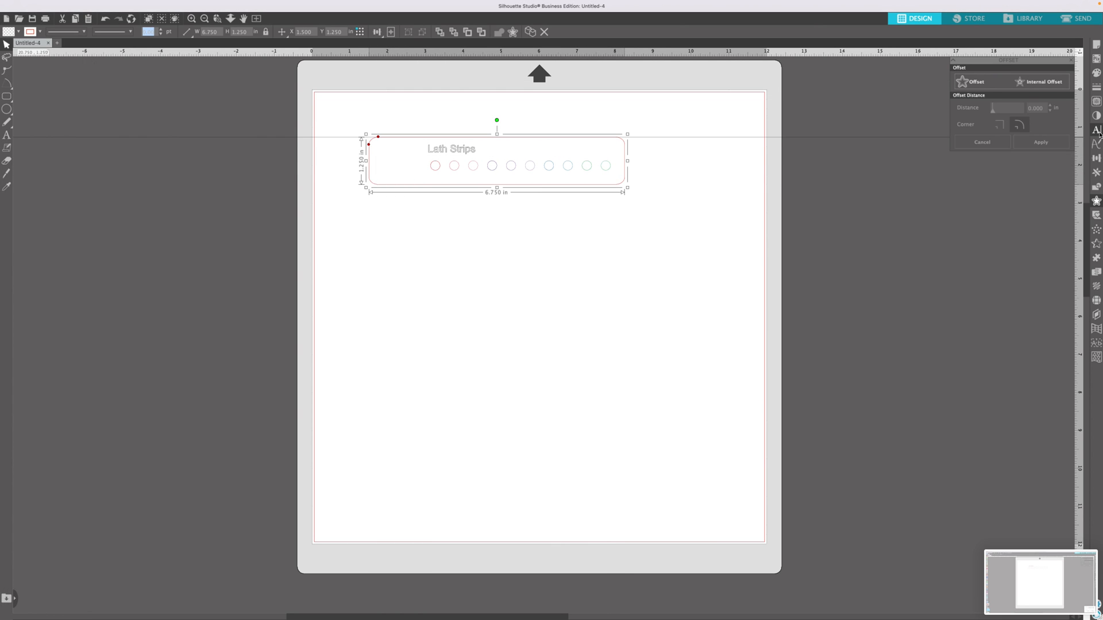
left_click(1096, 130)
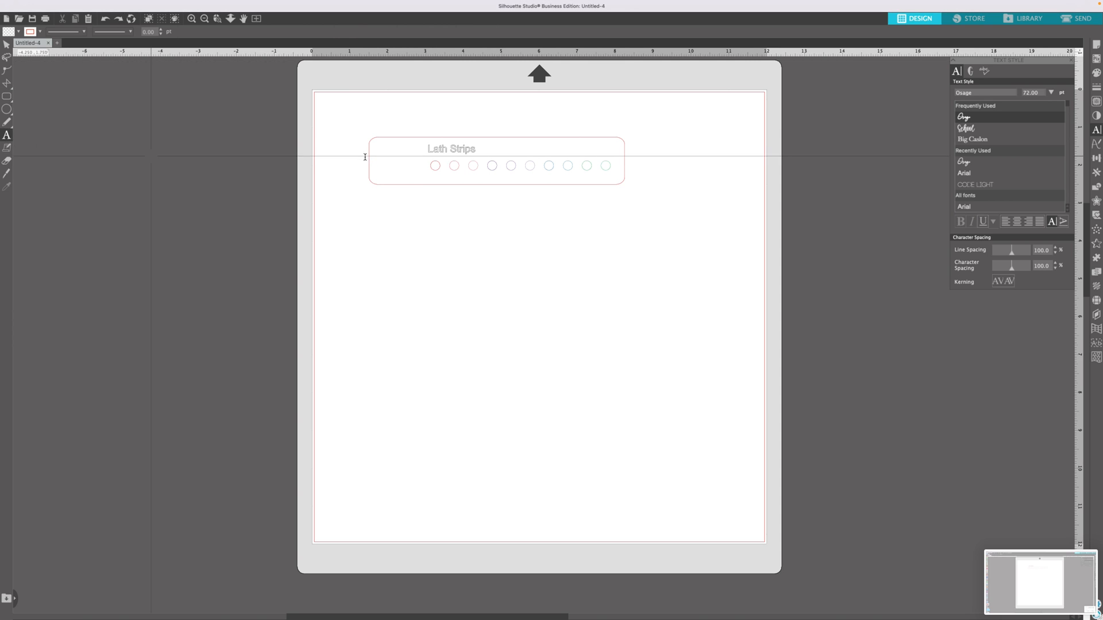
left_click(378, 165)
type("Sweet")
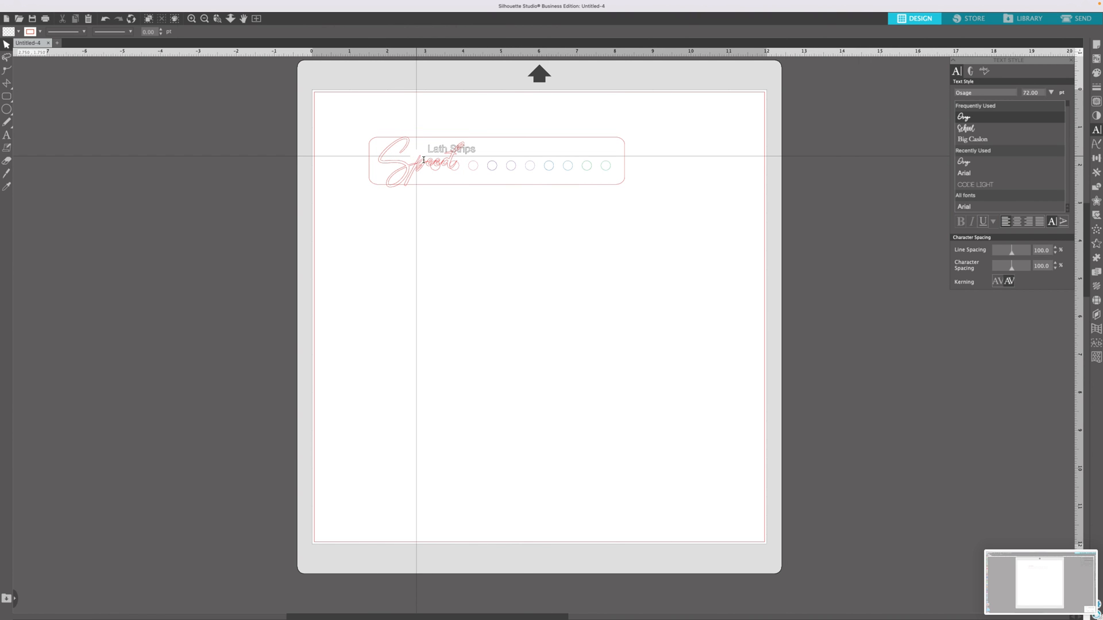
left_click(419, 159)
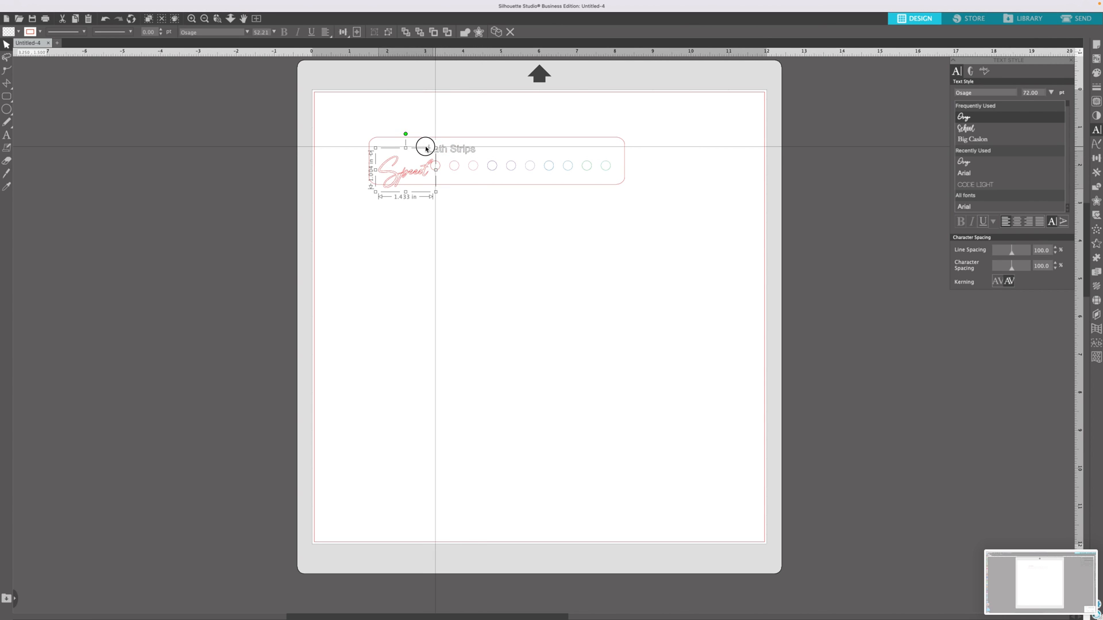
left_click_drag(425, 146, 407, 172)
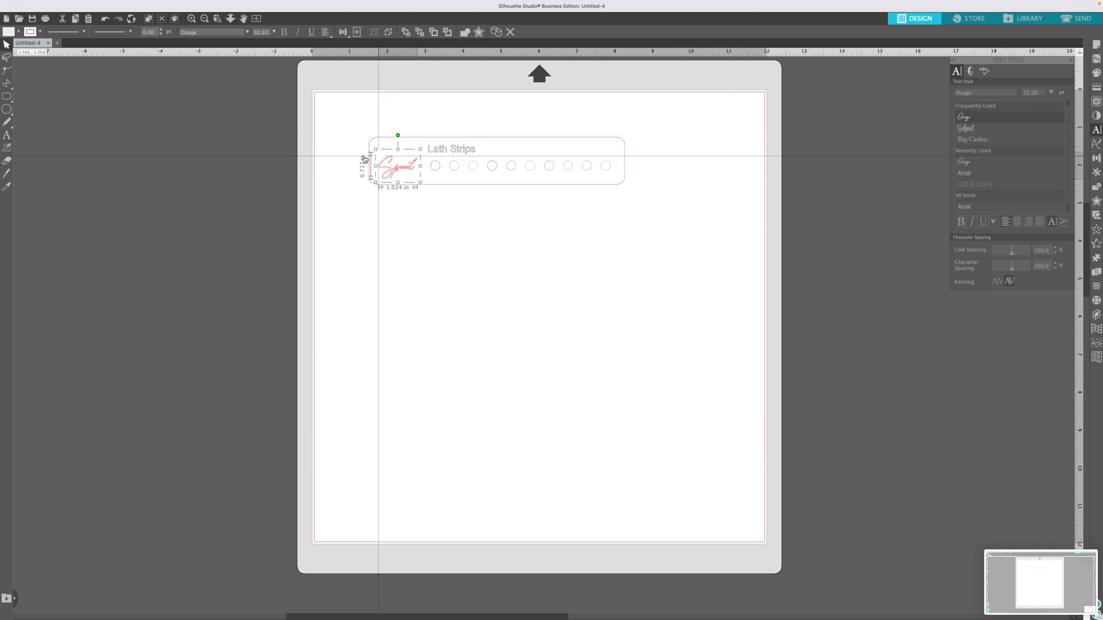
left_click(29, 31)
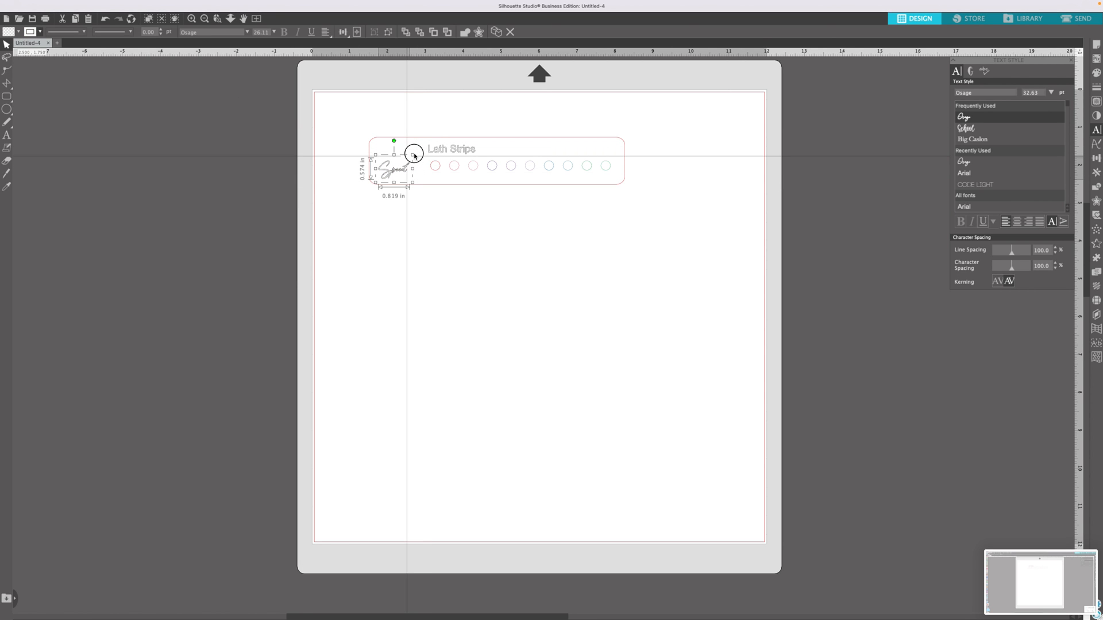
left_click_drag(414, 155, 392, 171)
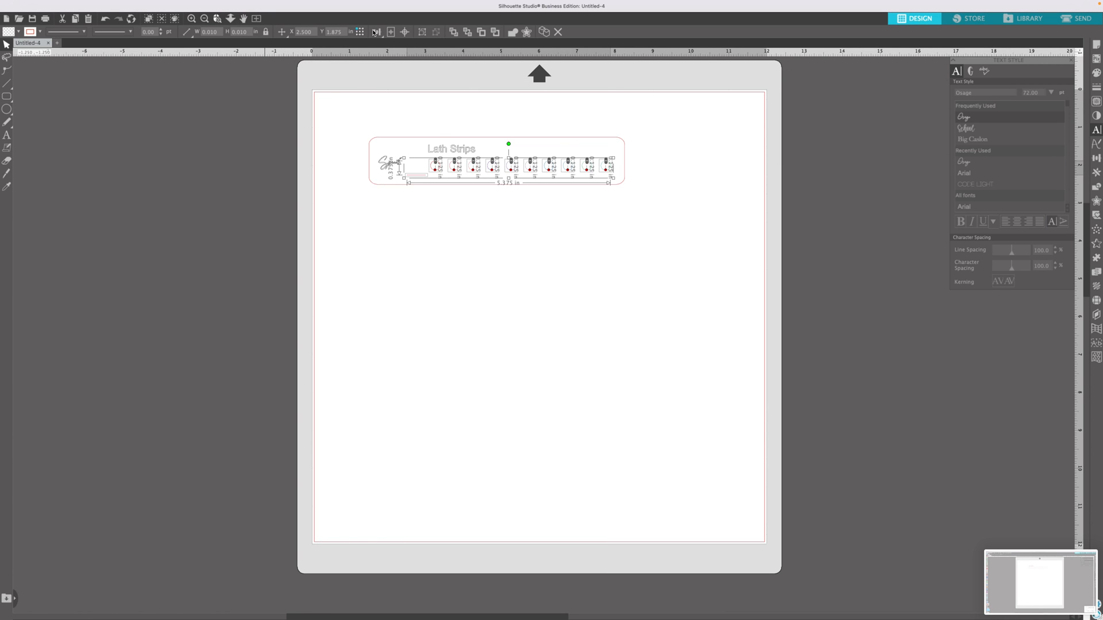
Align the short blank line with the circle row after the 'Speed' label
left_click(377, 32)
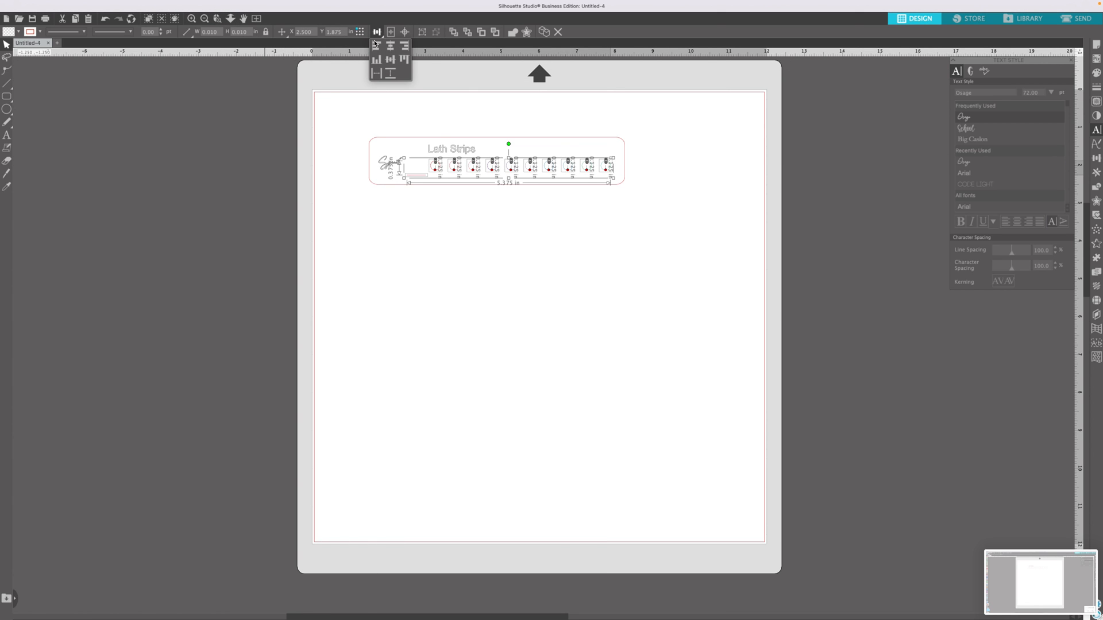
left_click(377, 58)
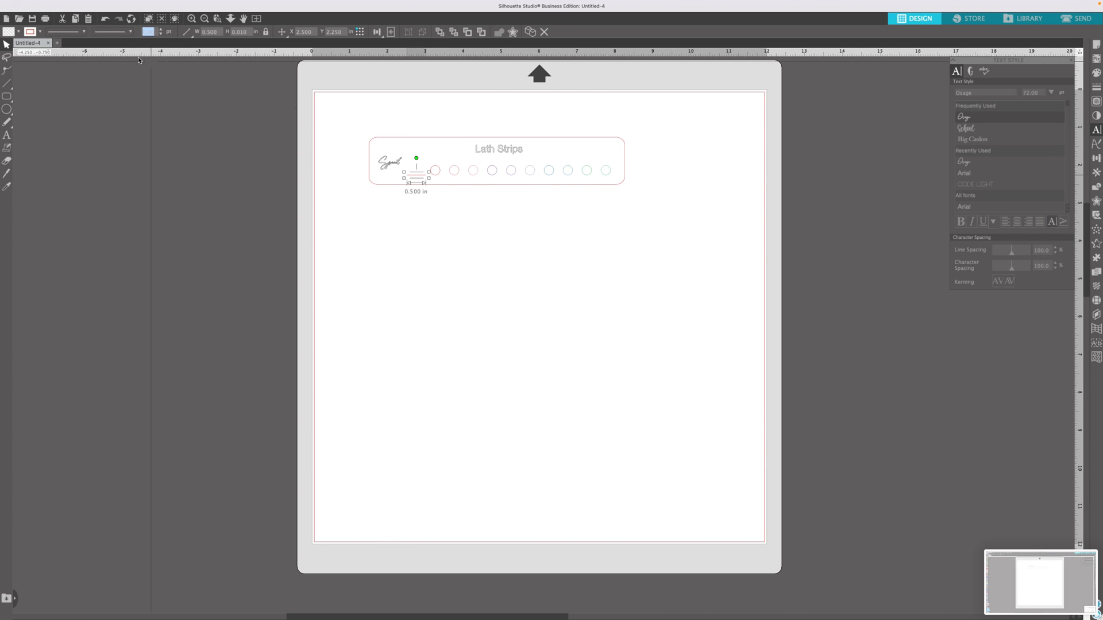
left_click(30, 32)
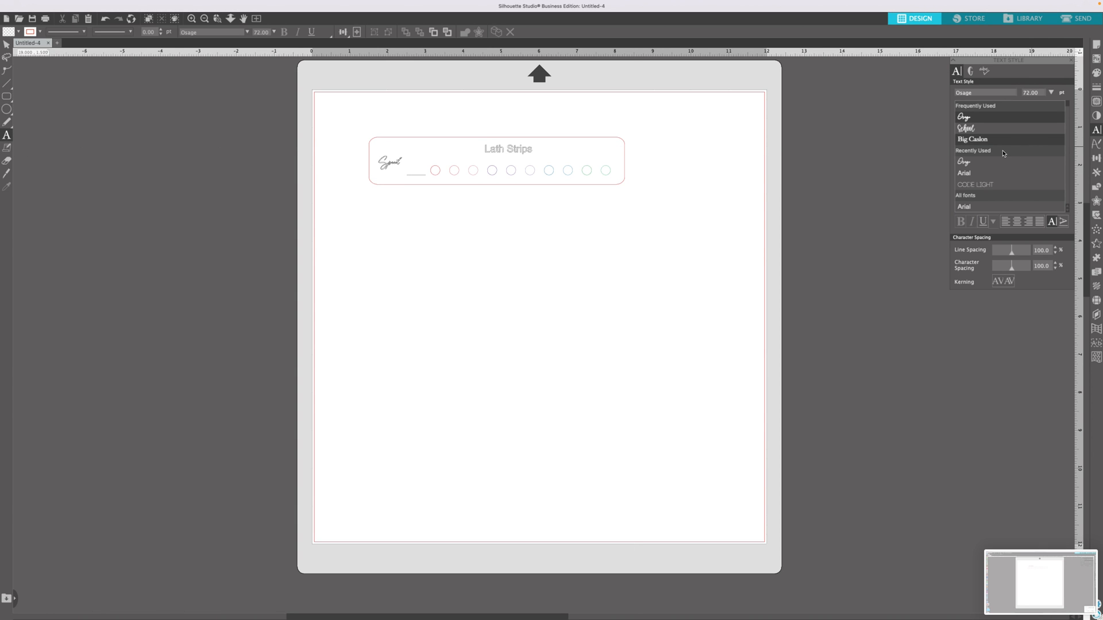
Label the first circle '1' in Arial and reduce the number to 16 pt
scroll("down", 3)
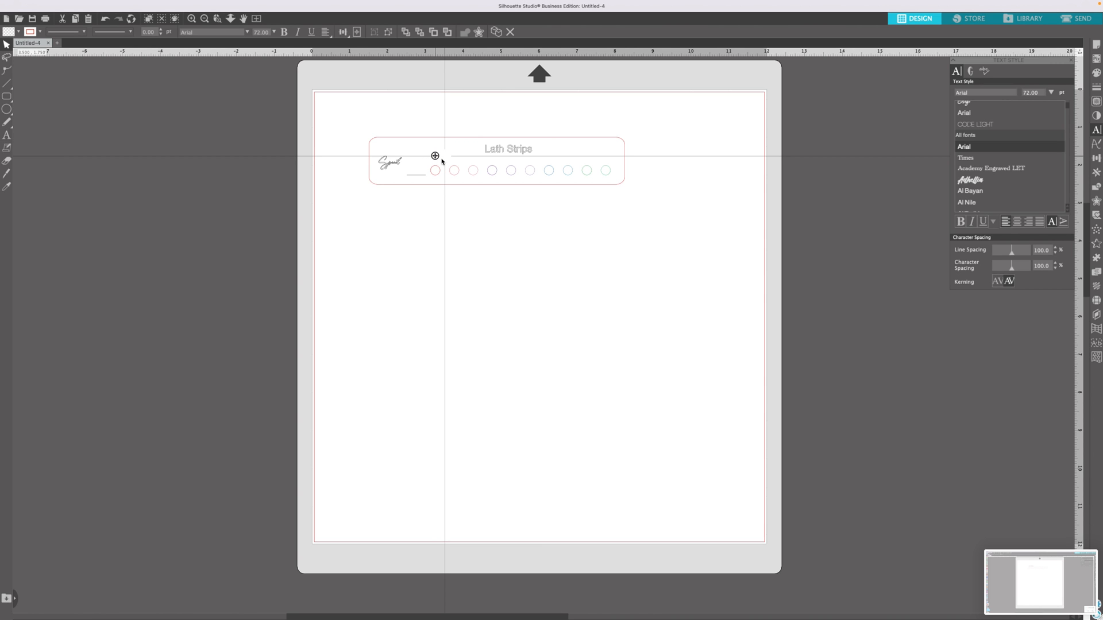
type("1")
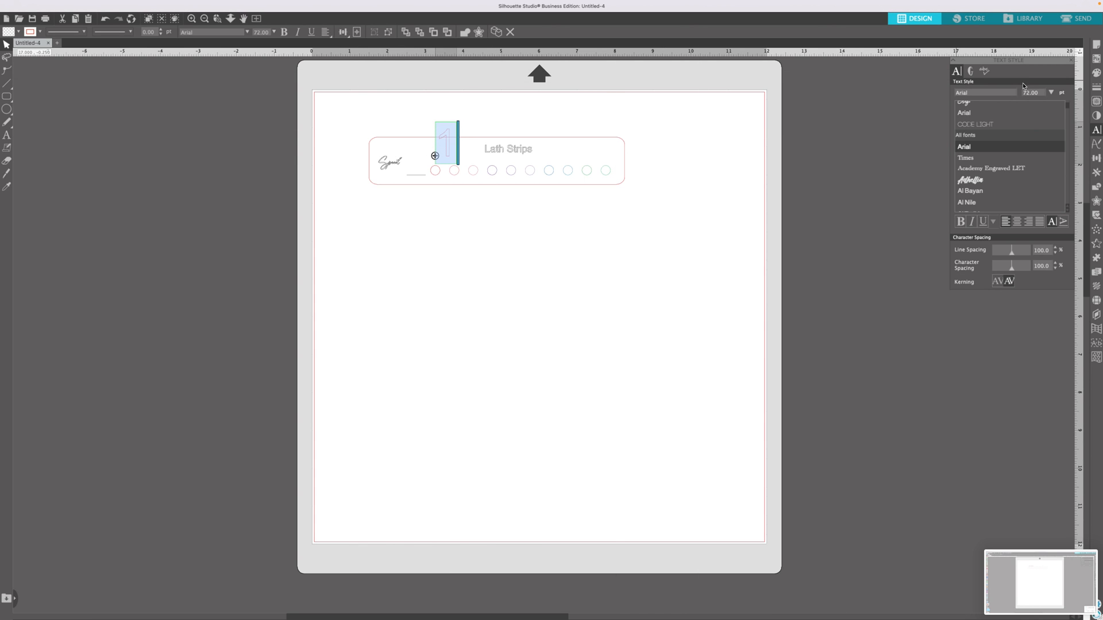
left_click(1052, 92)
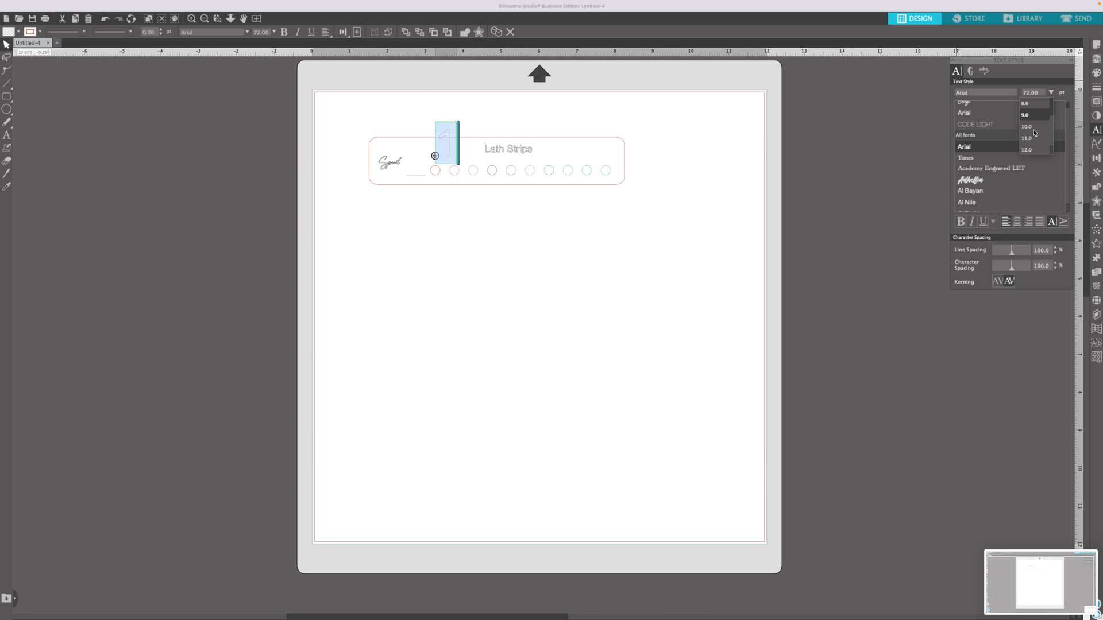
scroll("down", 3)
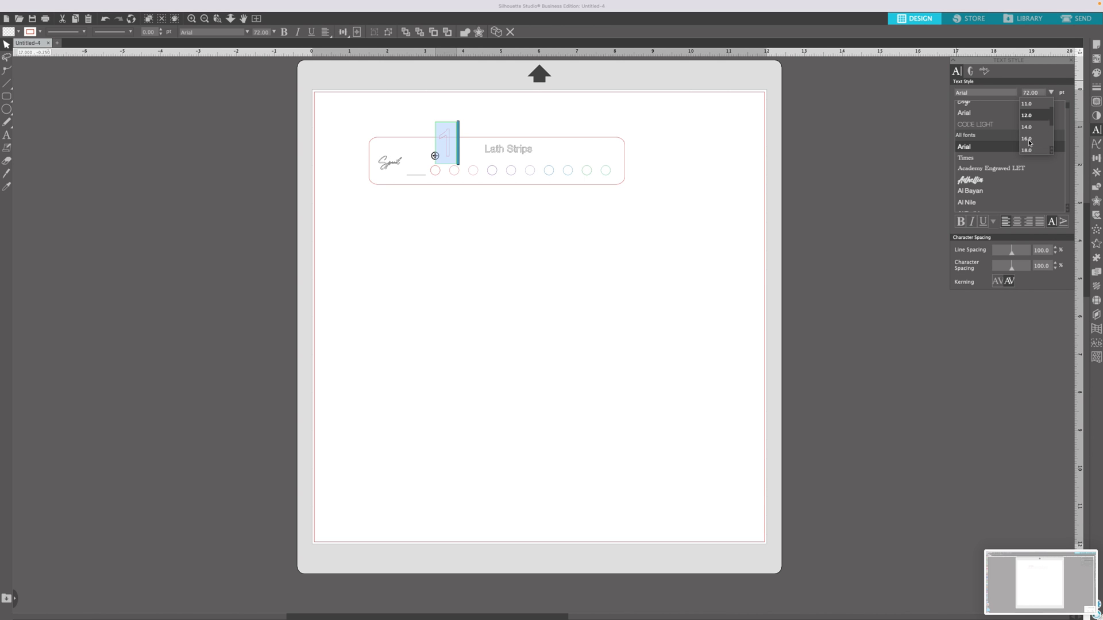
left_click(1027, 138)
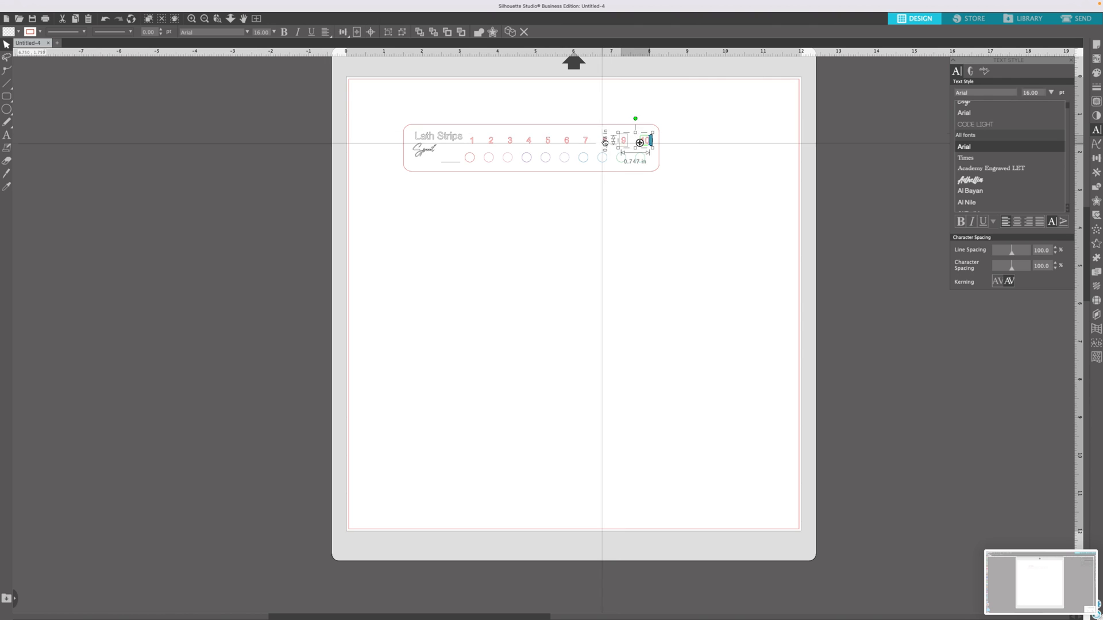
Place the last number and space numbers 1–10 evenly above the circles
left_click(344, 32)
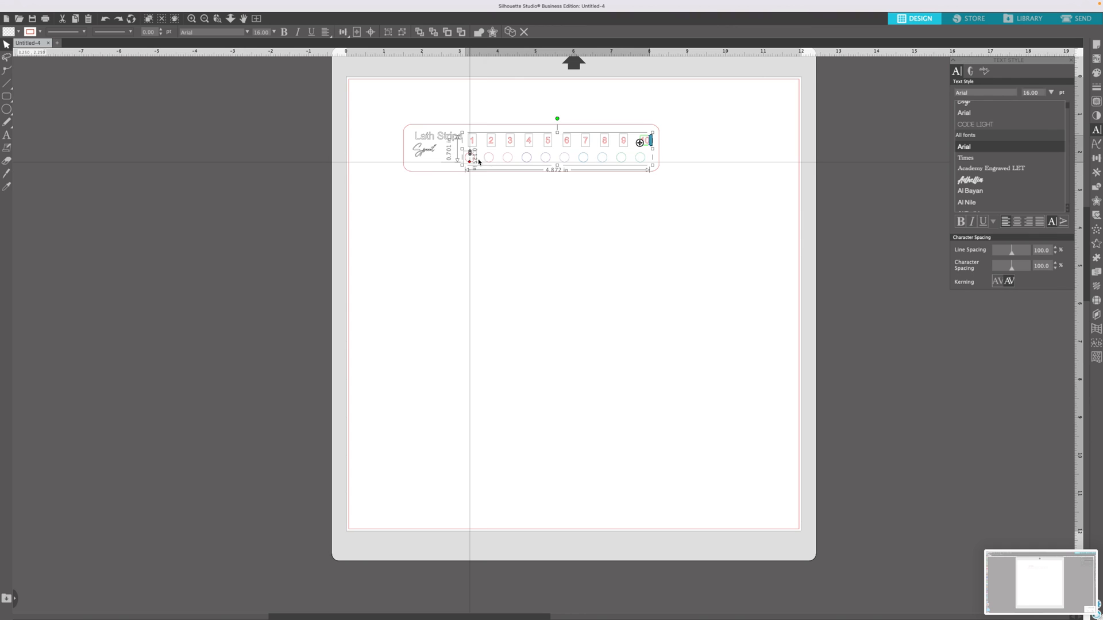
left_click(980, 207)
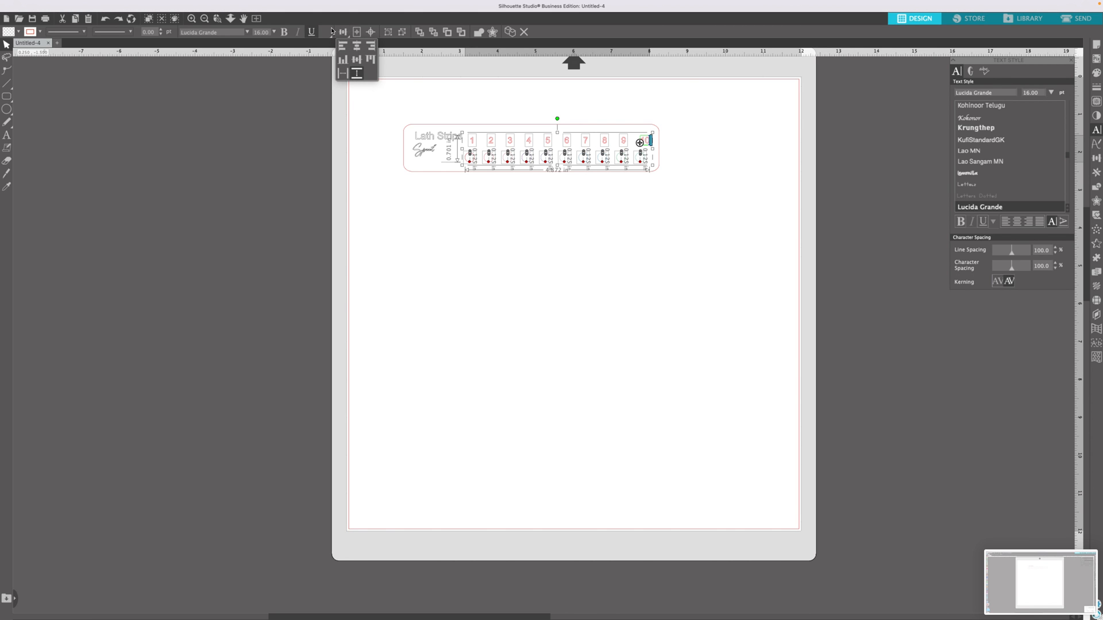
left_click(342, 32)
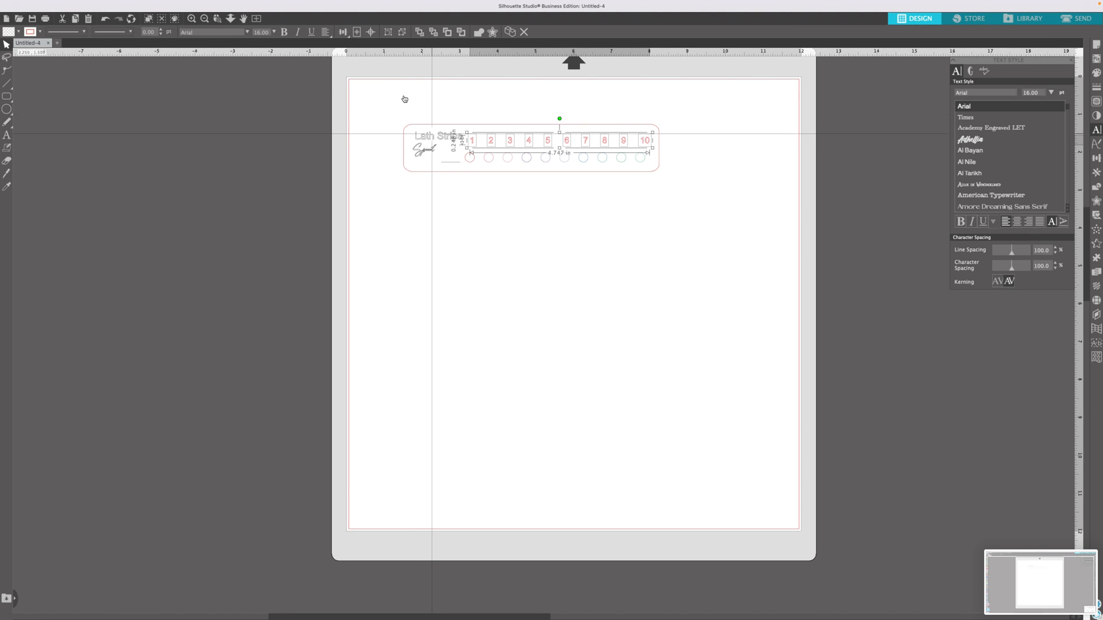
left_click(38, 32)
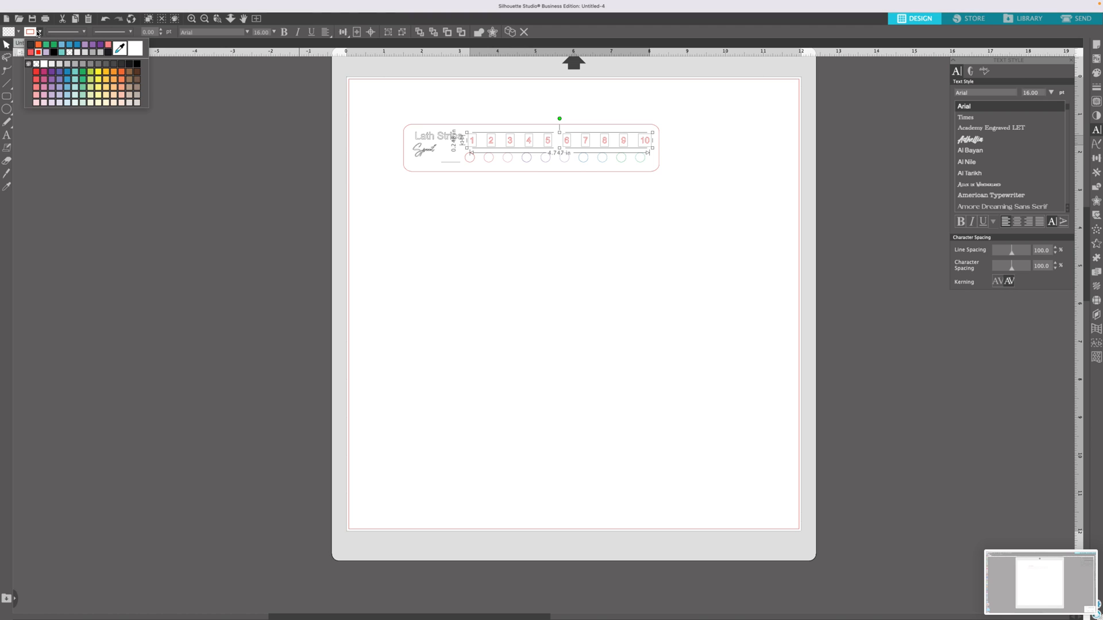
mouse_move(123, 67)
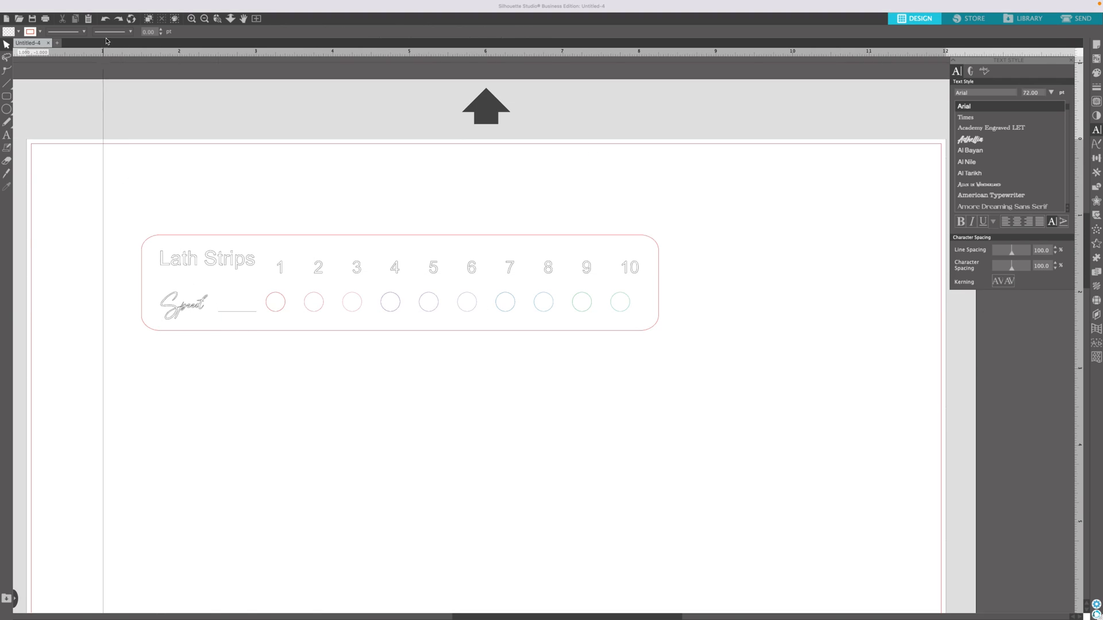
Start saving the design to the hard drive via File > Save As
left_click(83, 4)
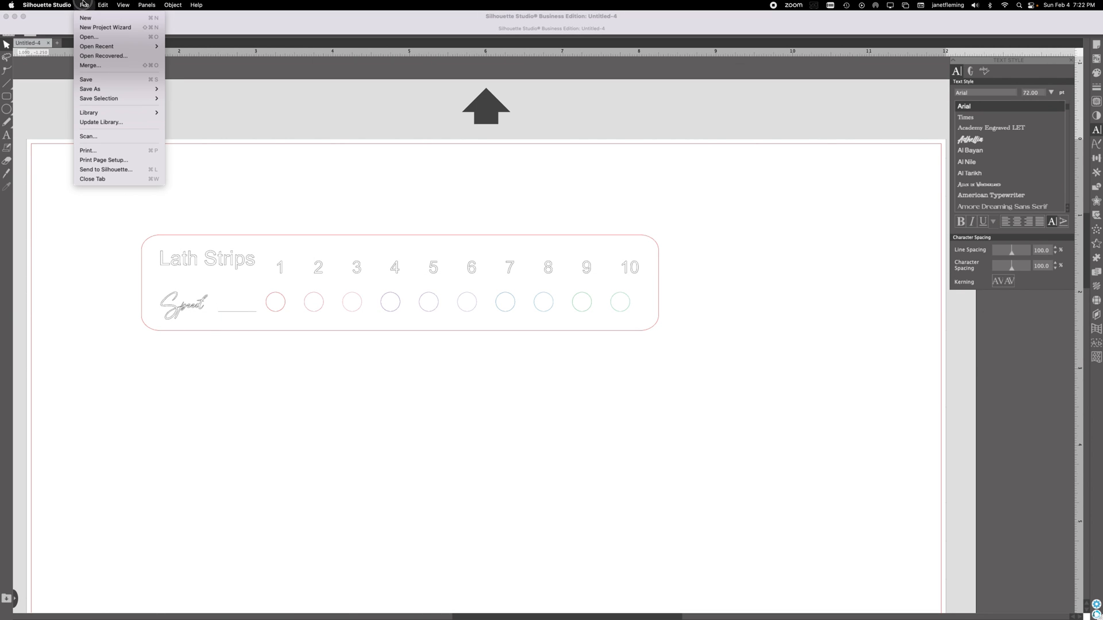
mouse_move(90, 89)
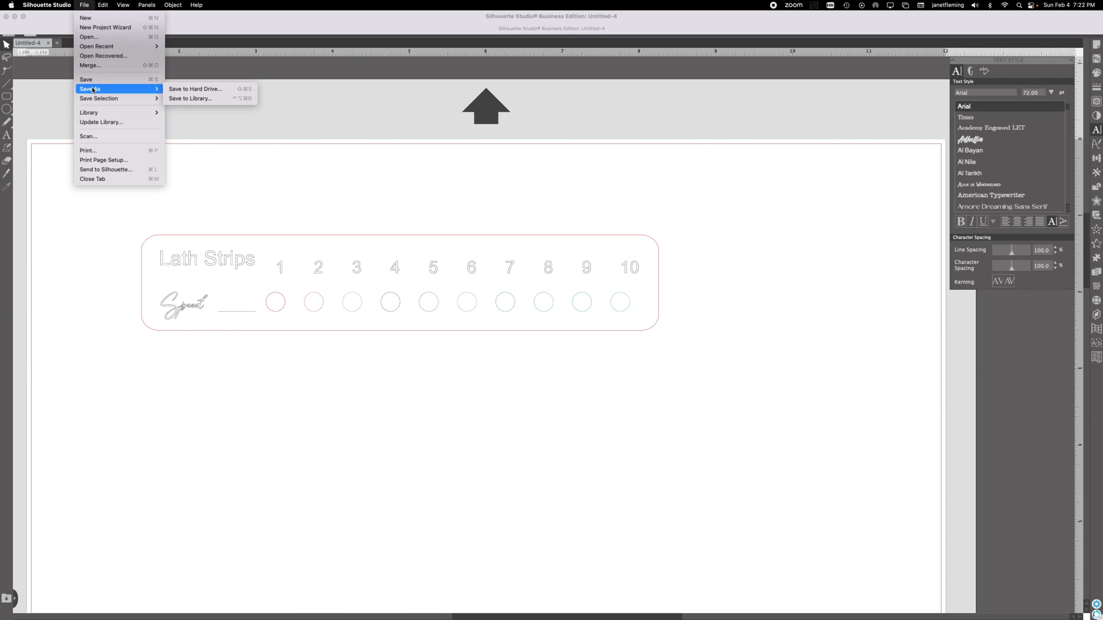
mouse_move(99, 98)
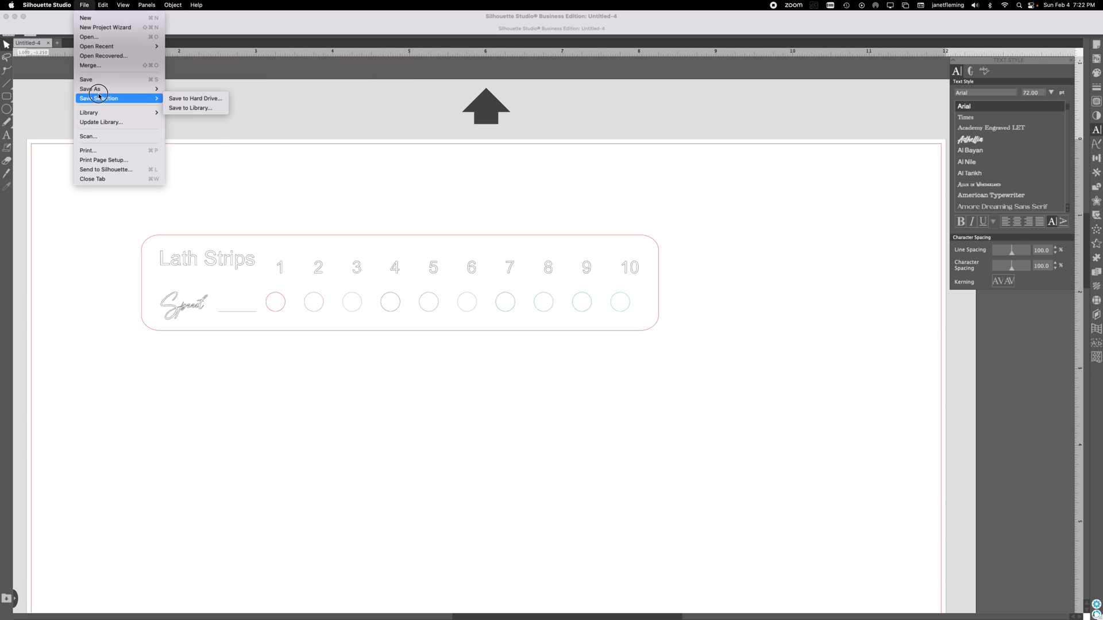
mouse_move(98, 89)
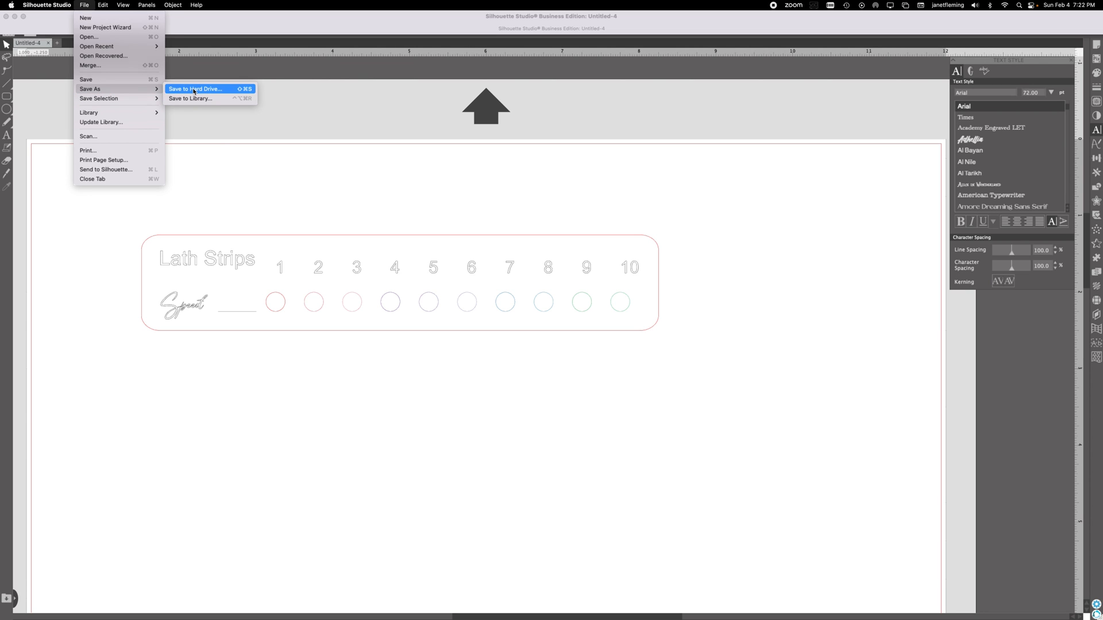
left_click(196, 89)
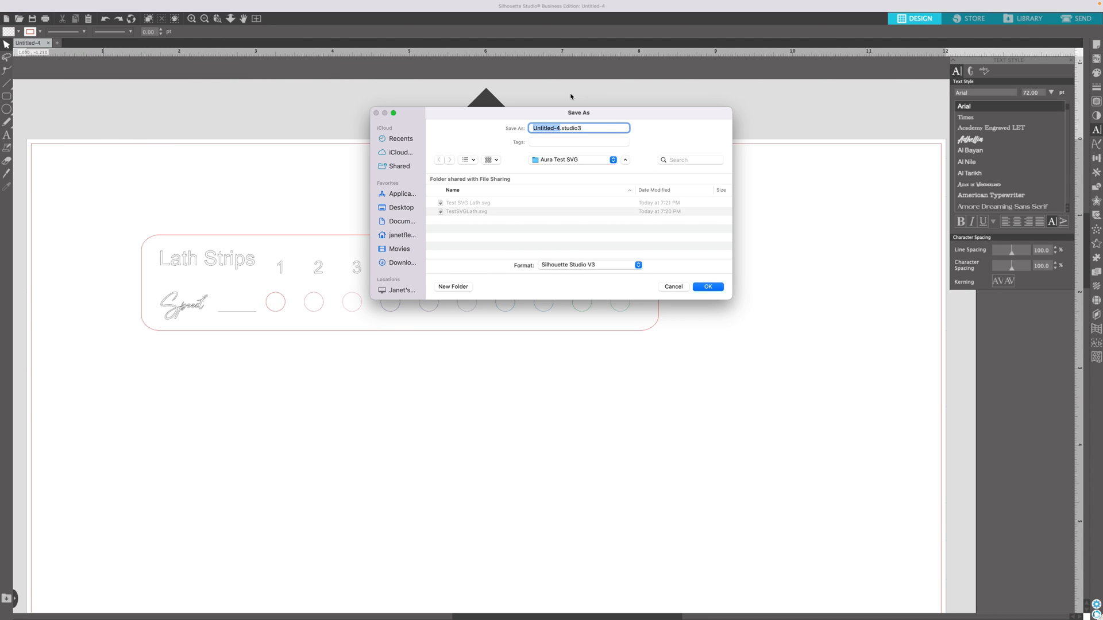
mouse_move(544, 121)
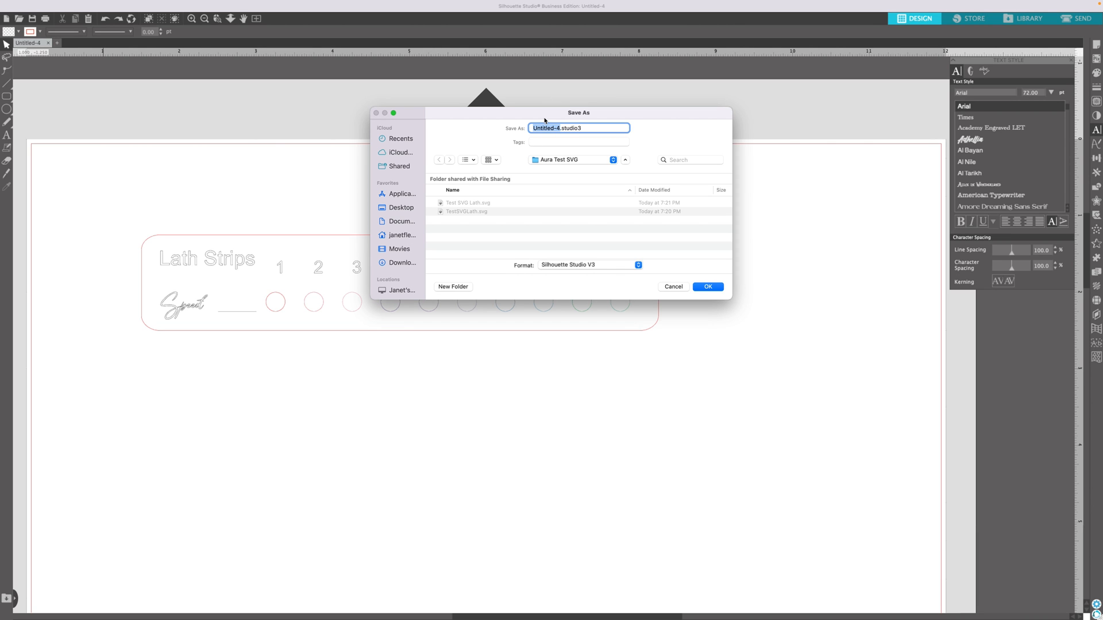
Save the design as MaterialTestSVG in SVG format in the Aura Test SVG folder
type("T.studio3")
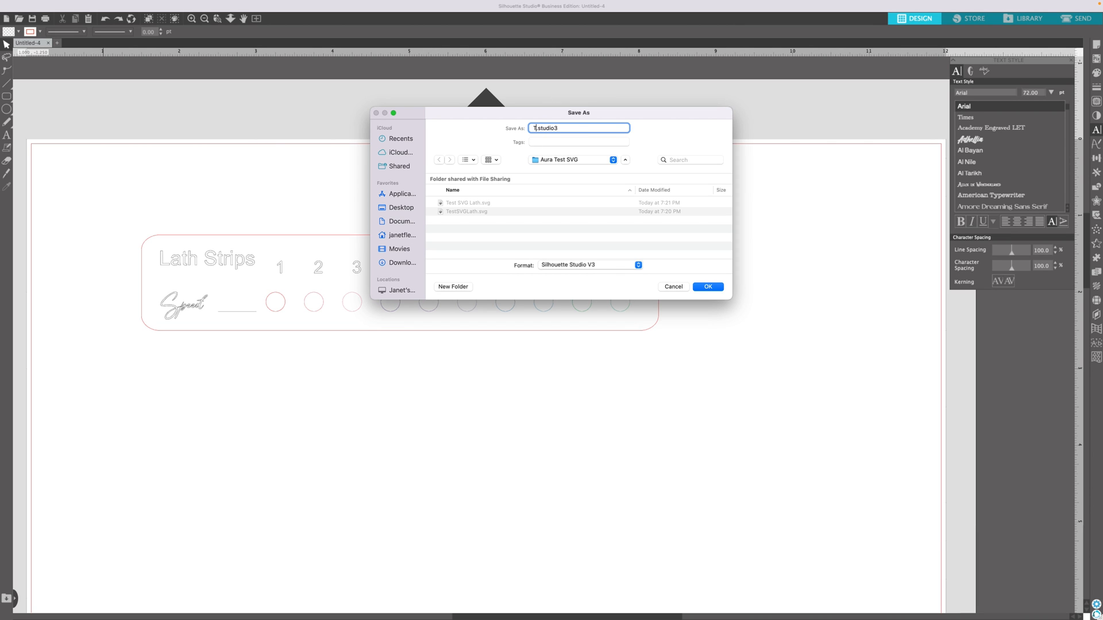
type("TestSVG")
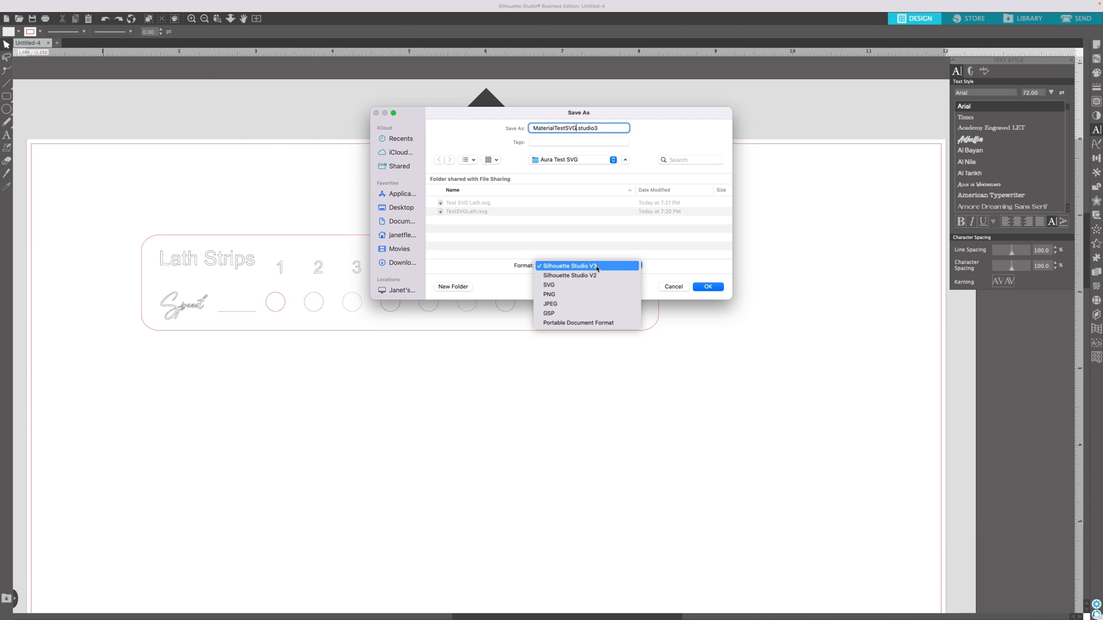
mouse_move(588, 294)
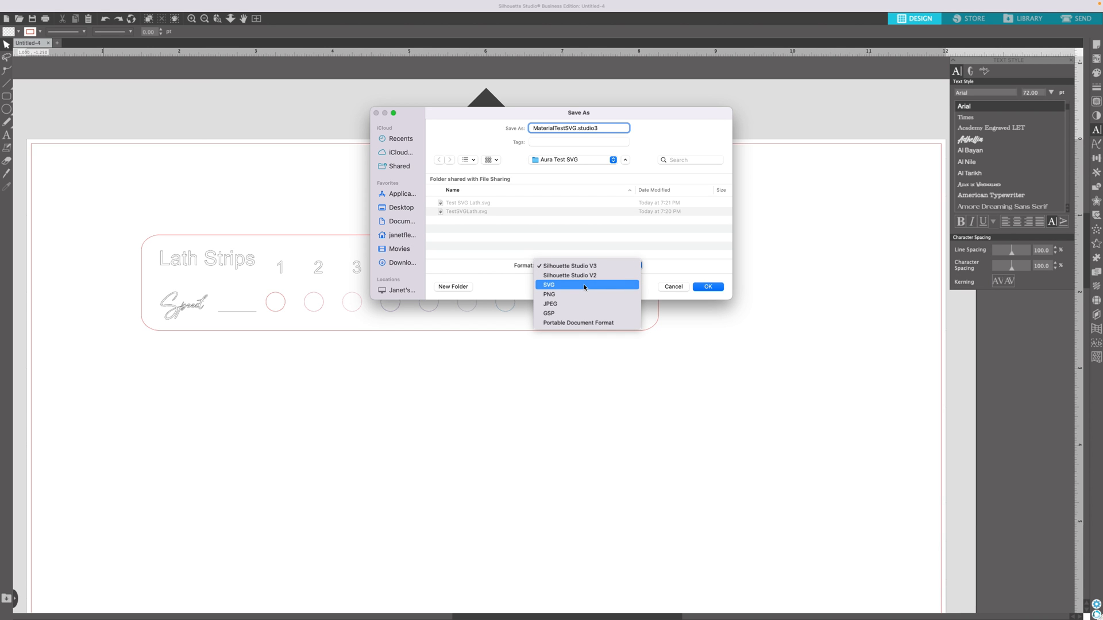
left_click(548, 285)
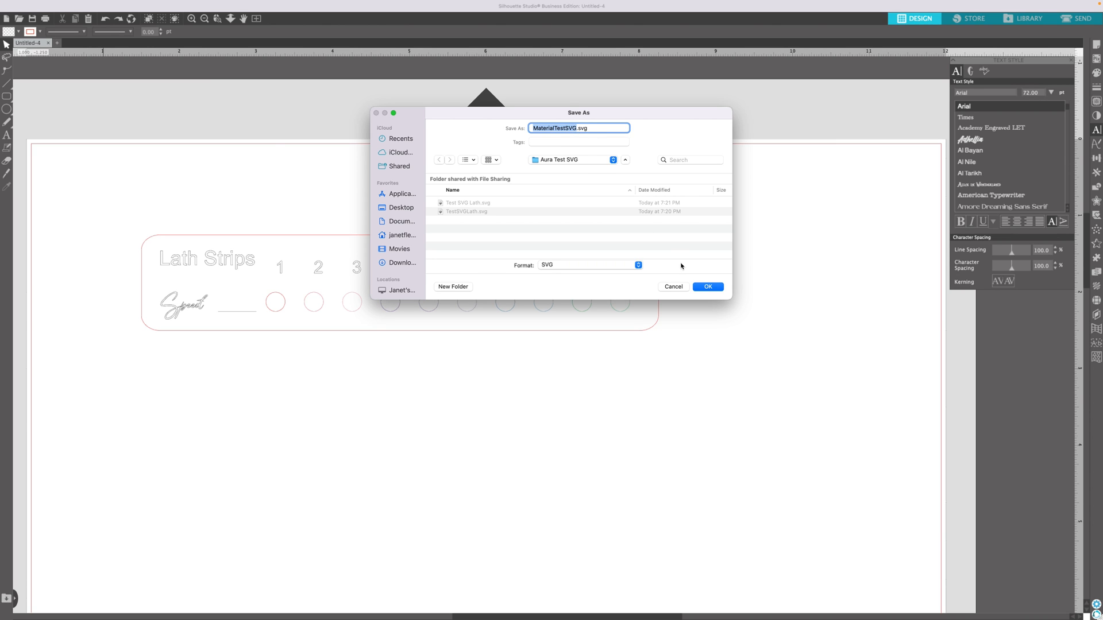
left_click(707, 286)
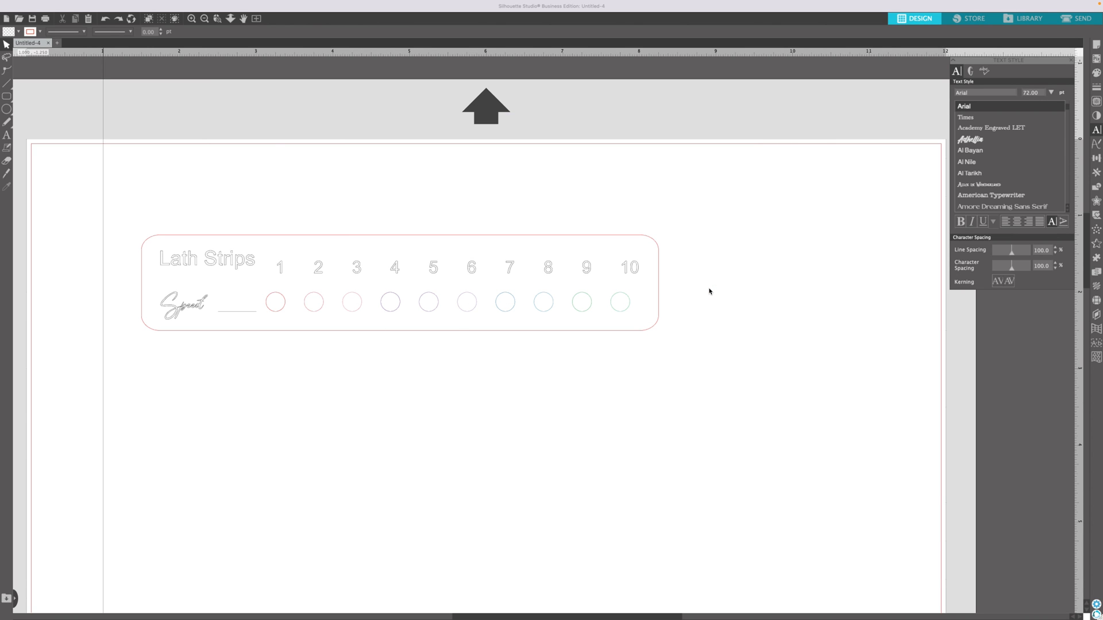